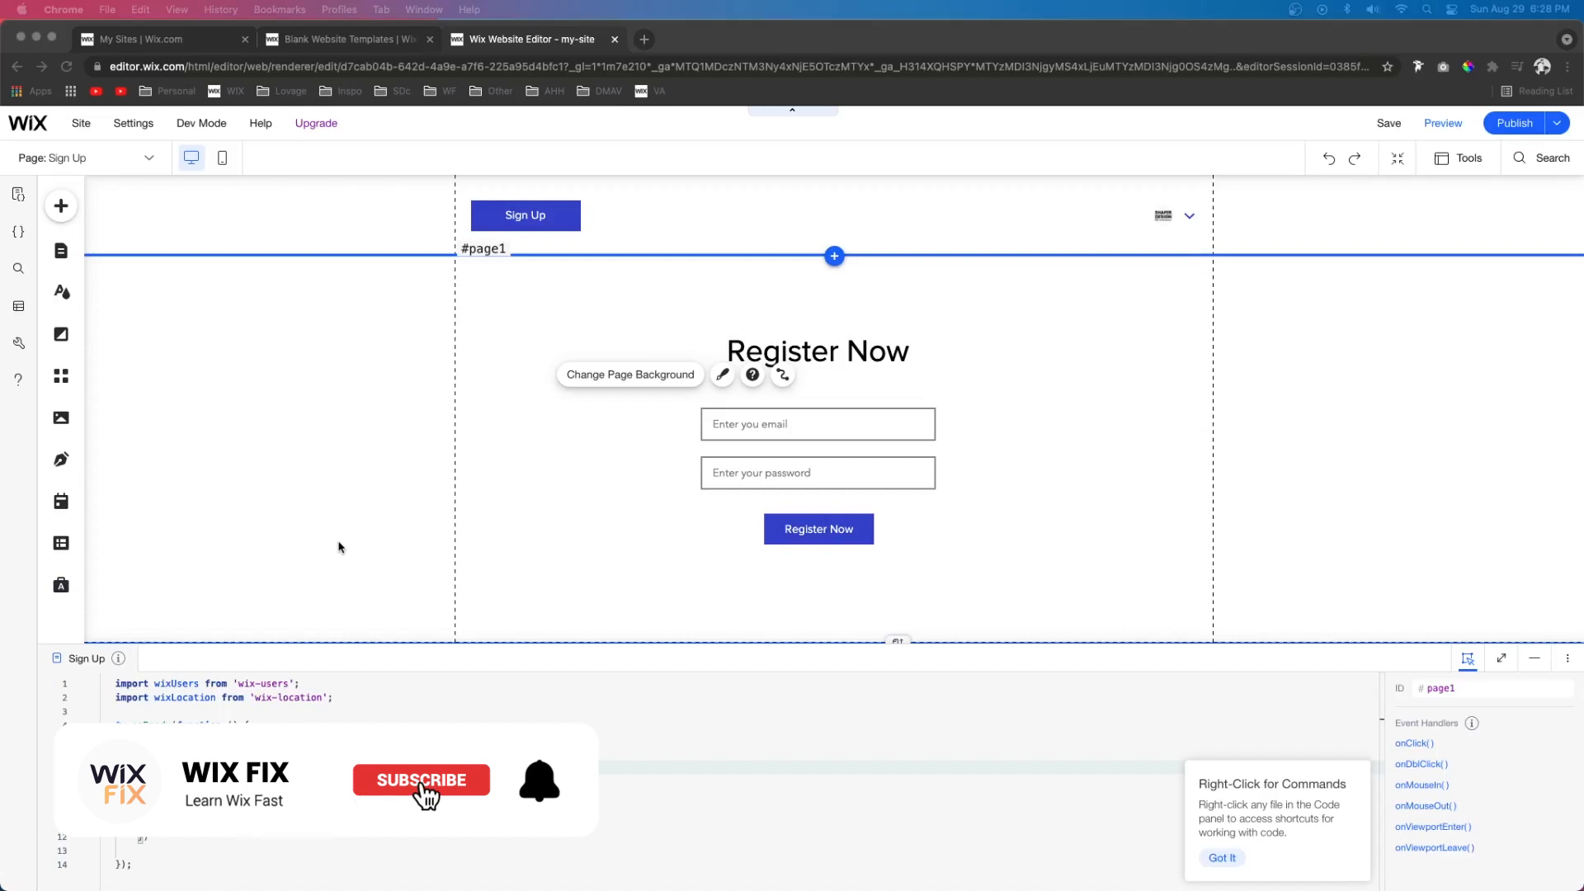
# Add a blank page named 'Login' to the site from the Pages panel.
pyautogui.click(422, 779)
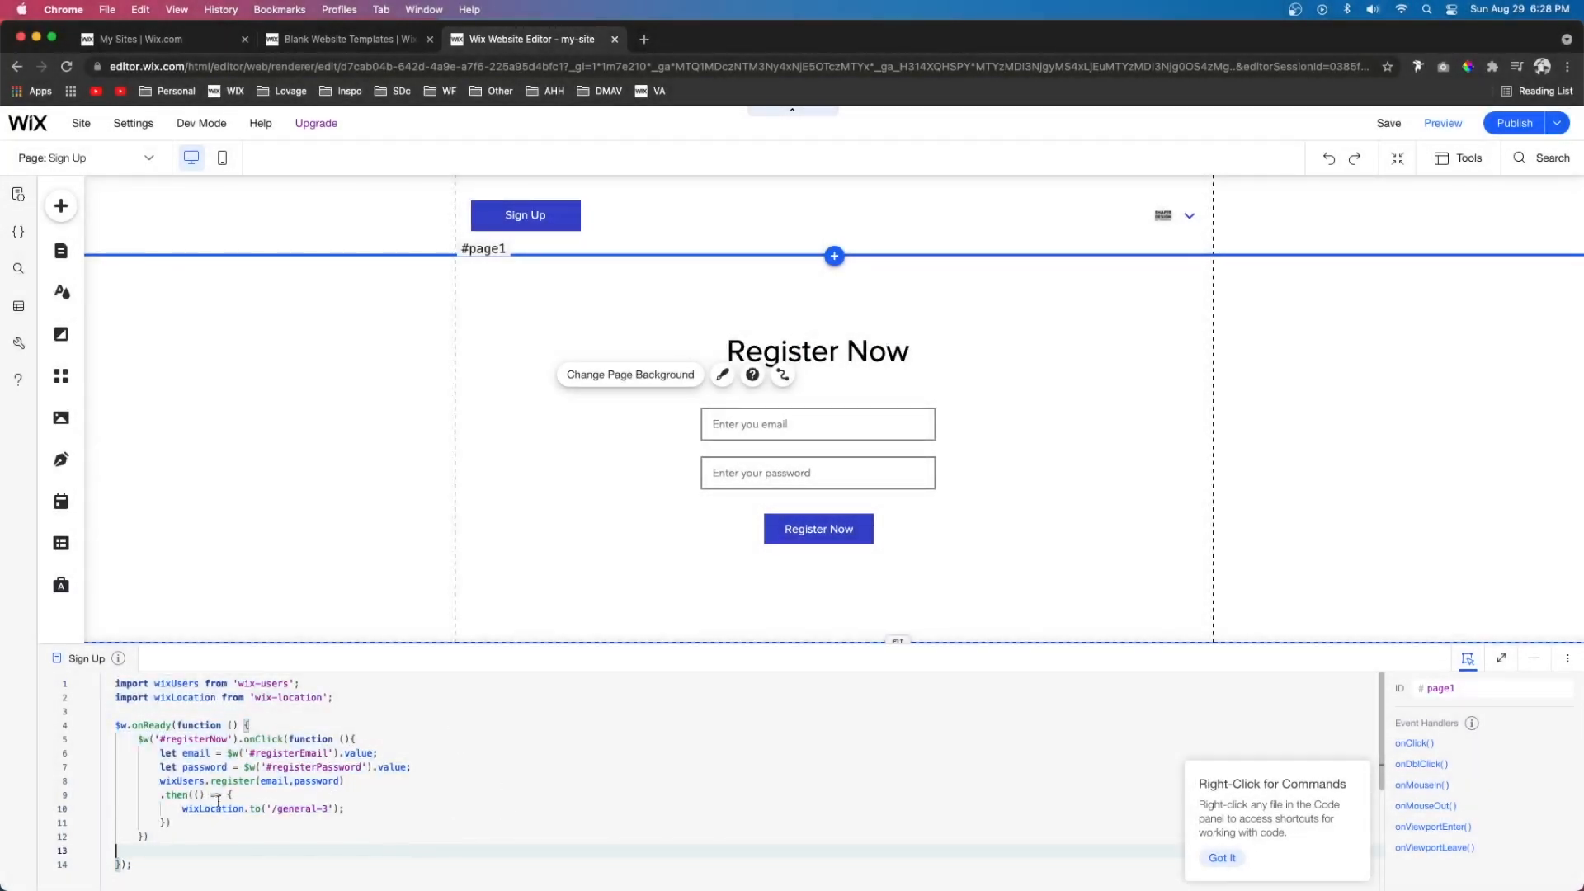
pyautogui.click(59, 250)
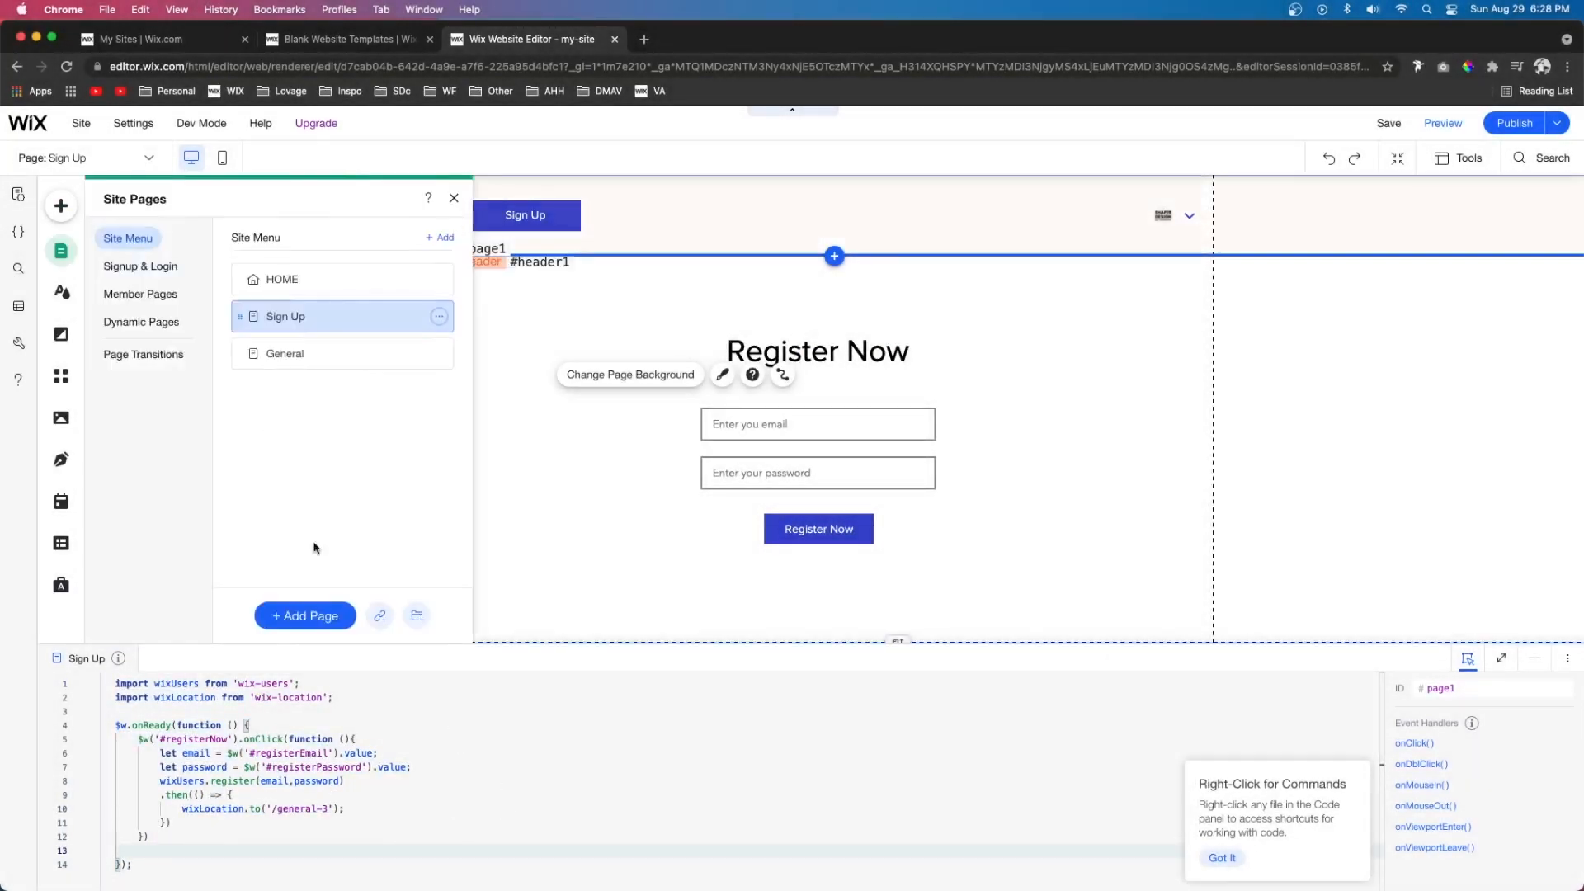
pyautogui.click(304, 616)
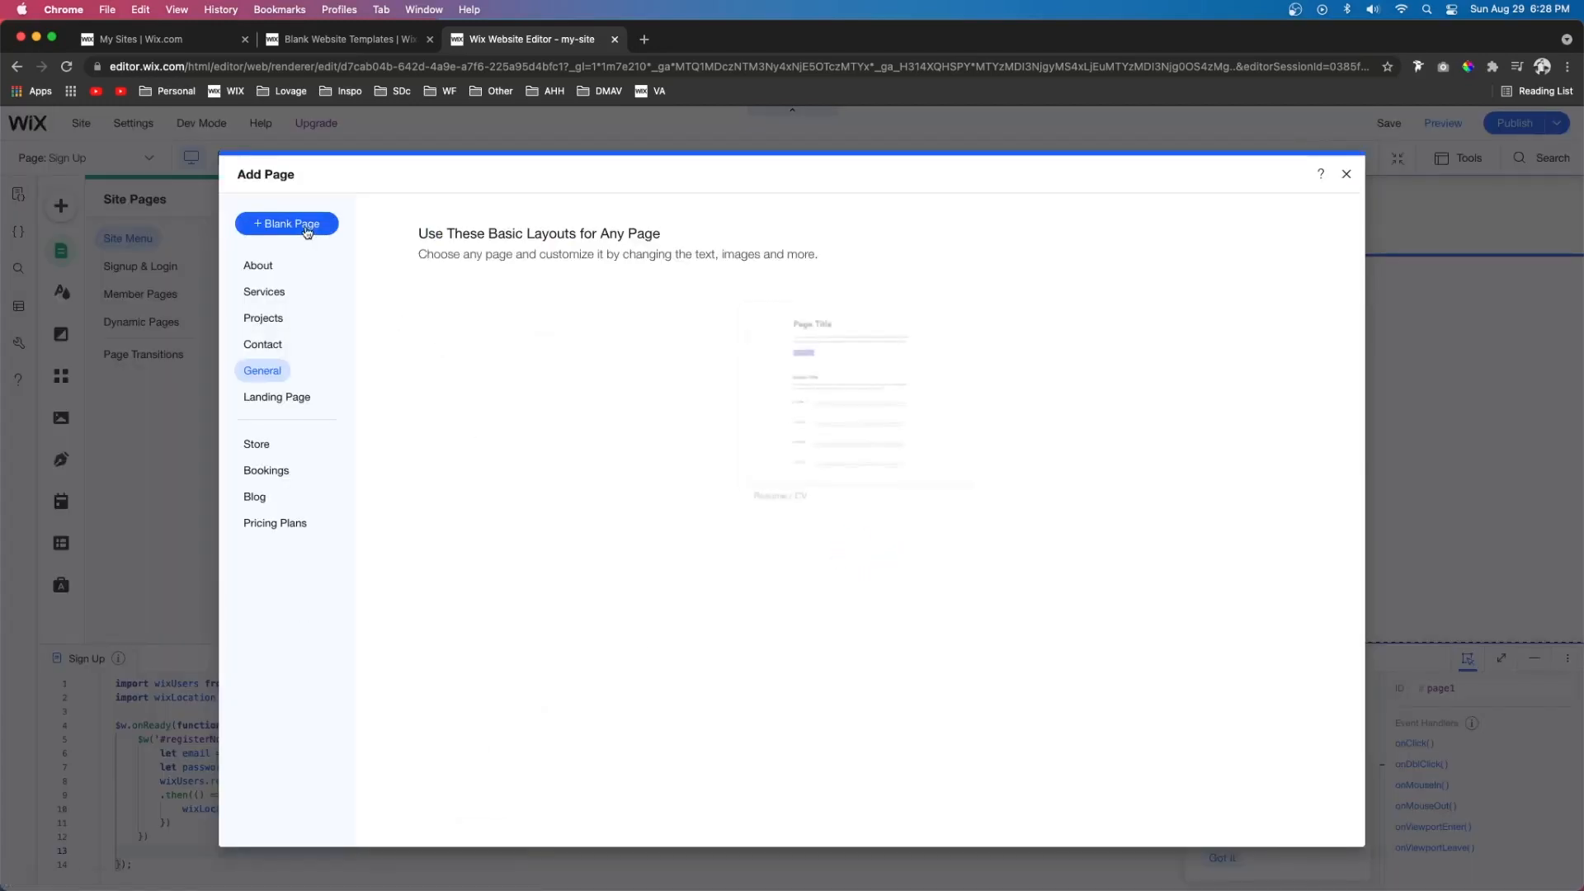
pyautogui.click(287, 223)
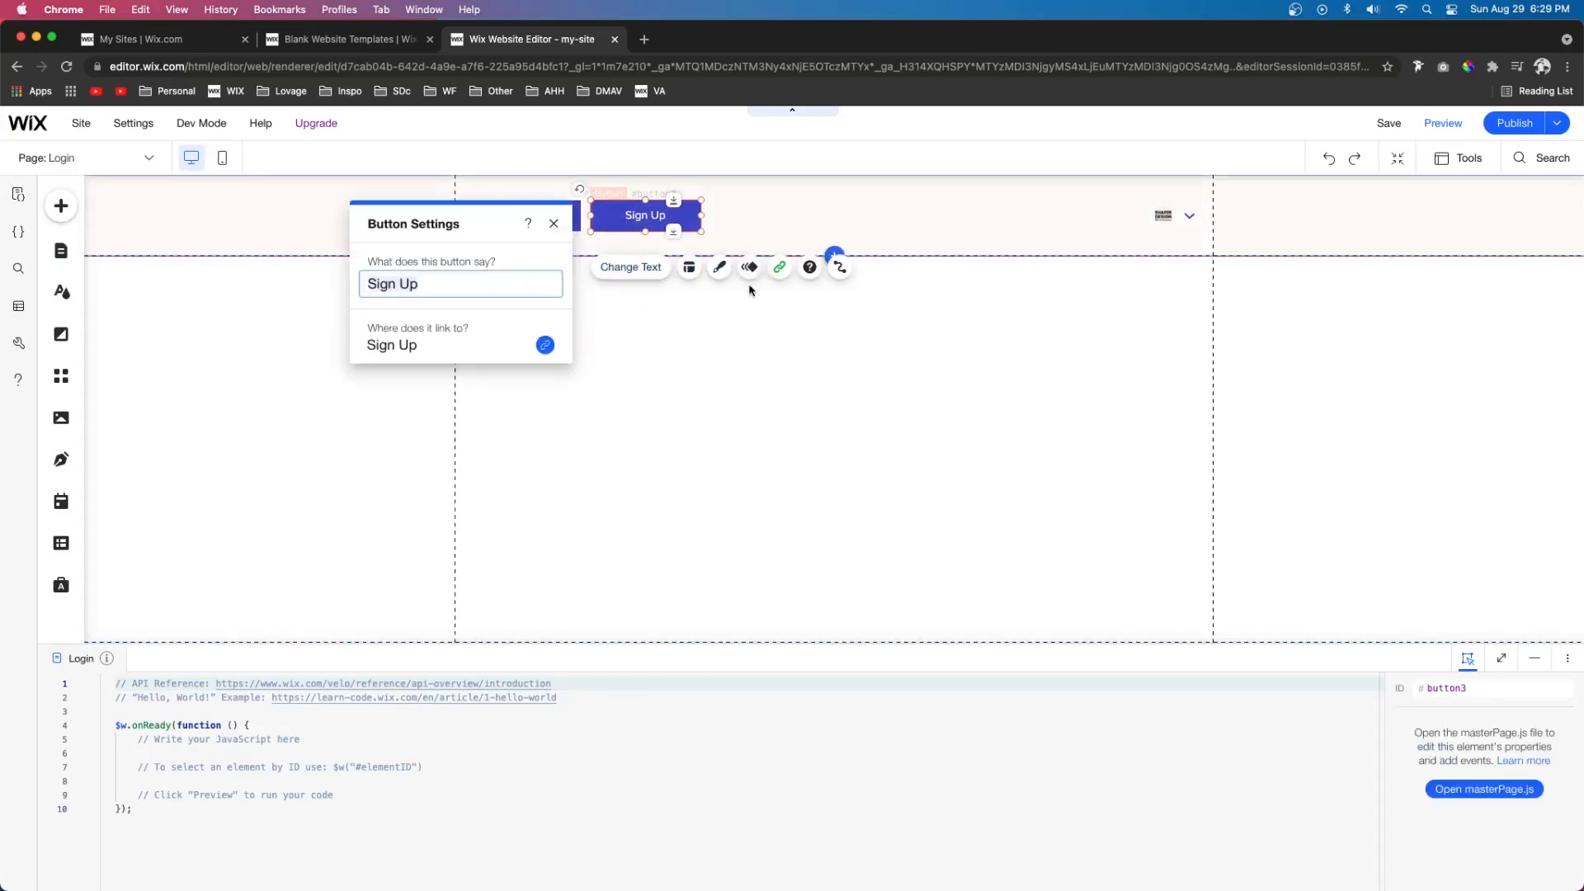
pyautogui.write('Login')
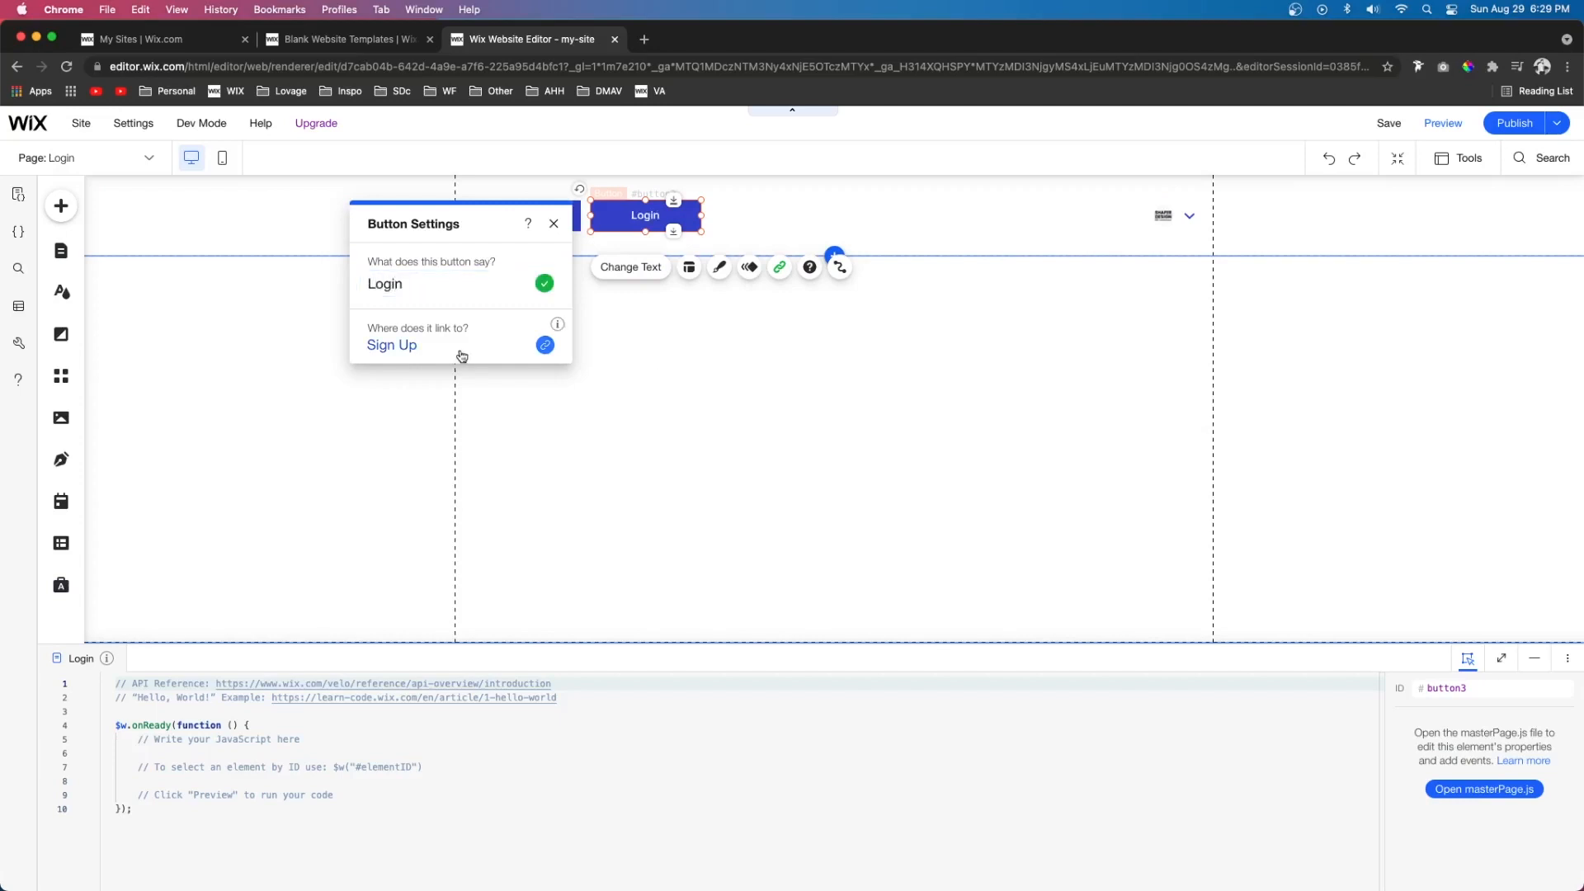
pyautogui.click(544, 345)
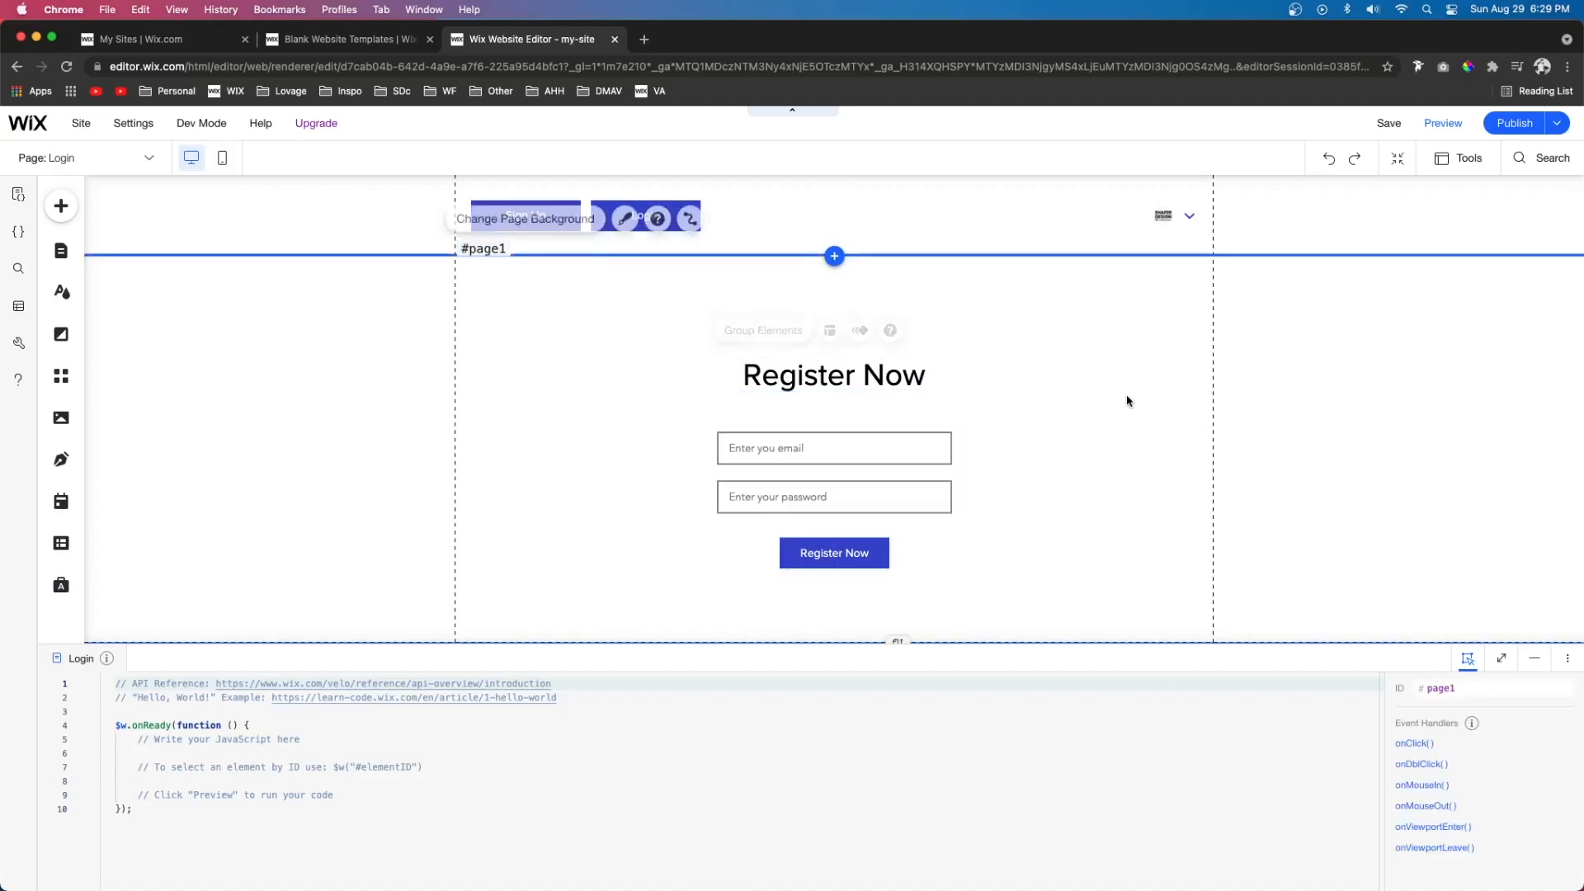
# Change the copied form's 'Register Now' heading to 'Login'.
pyautogui.doubleClick(833, 375)
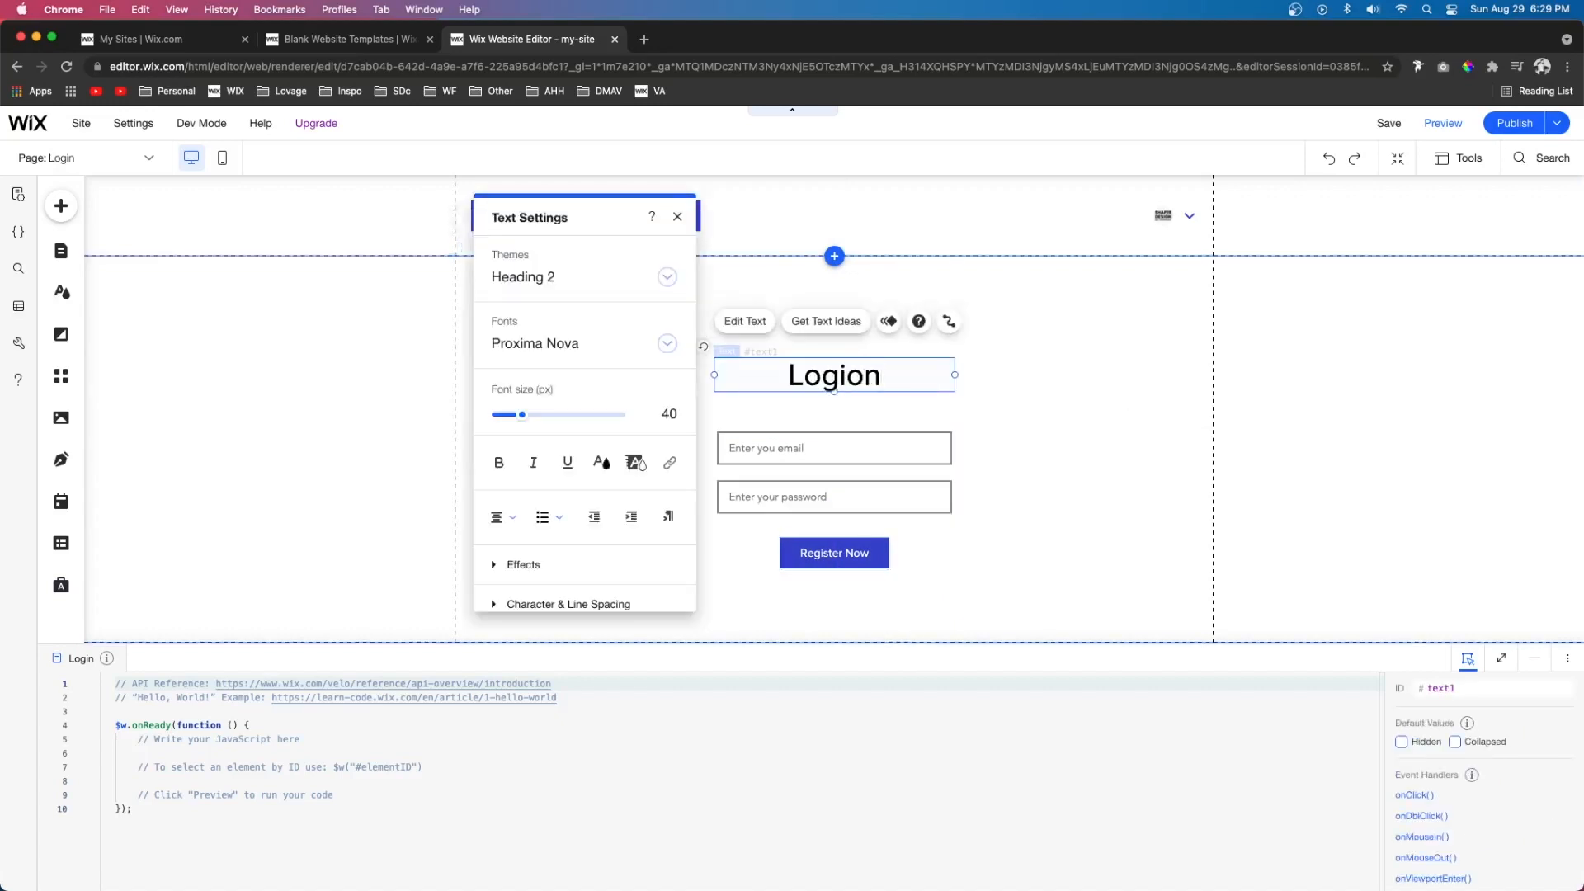
pyautogui.click(833, 553)
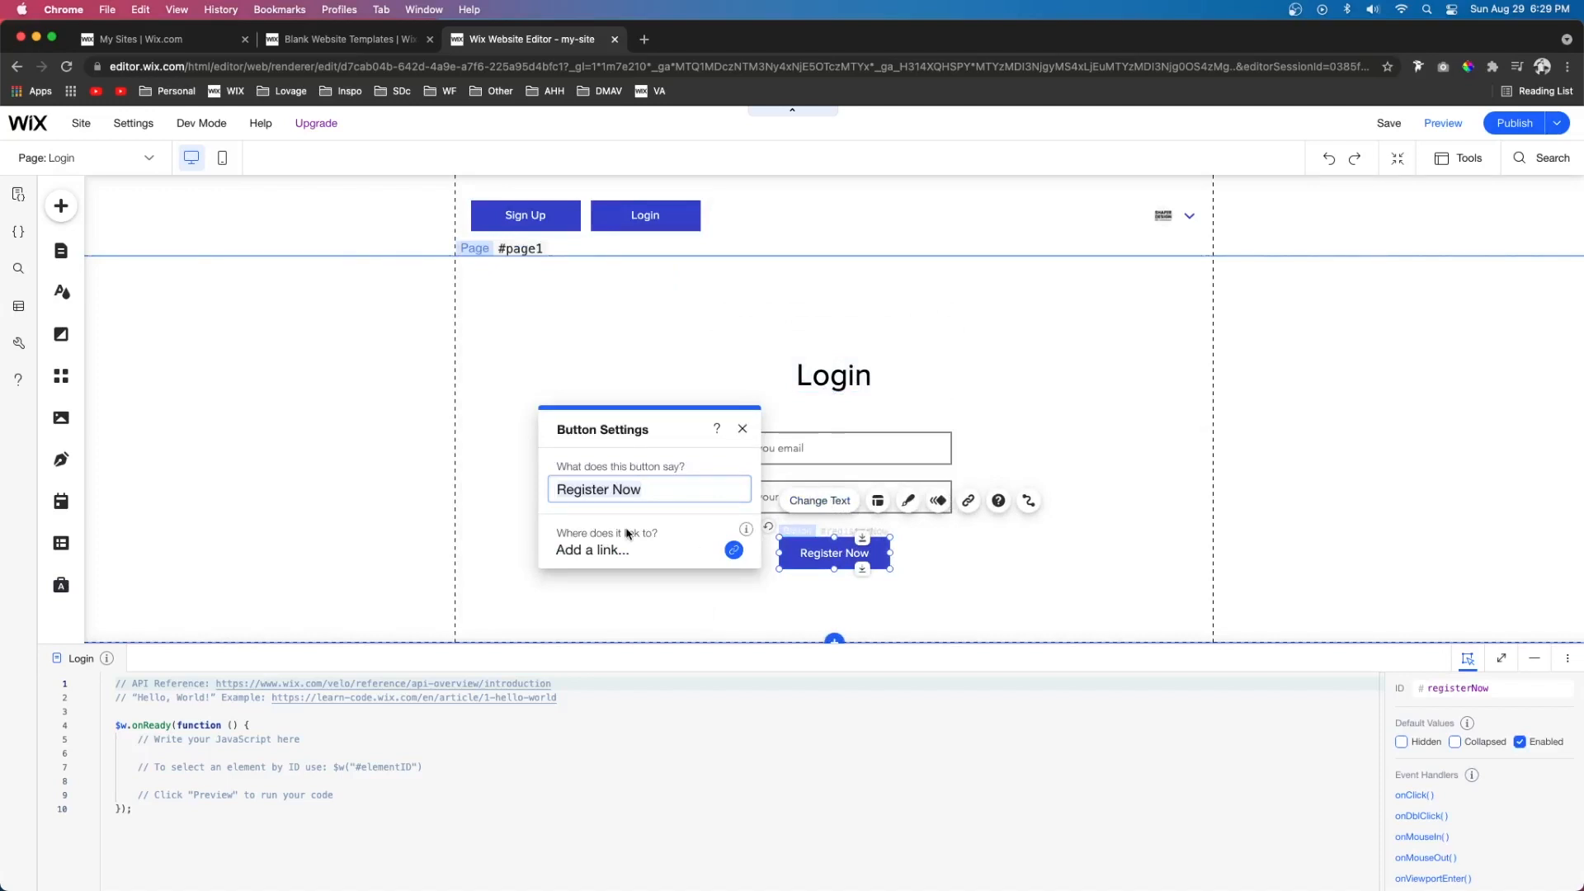
pyautogui.write('Login')
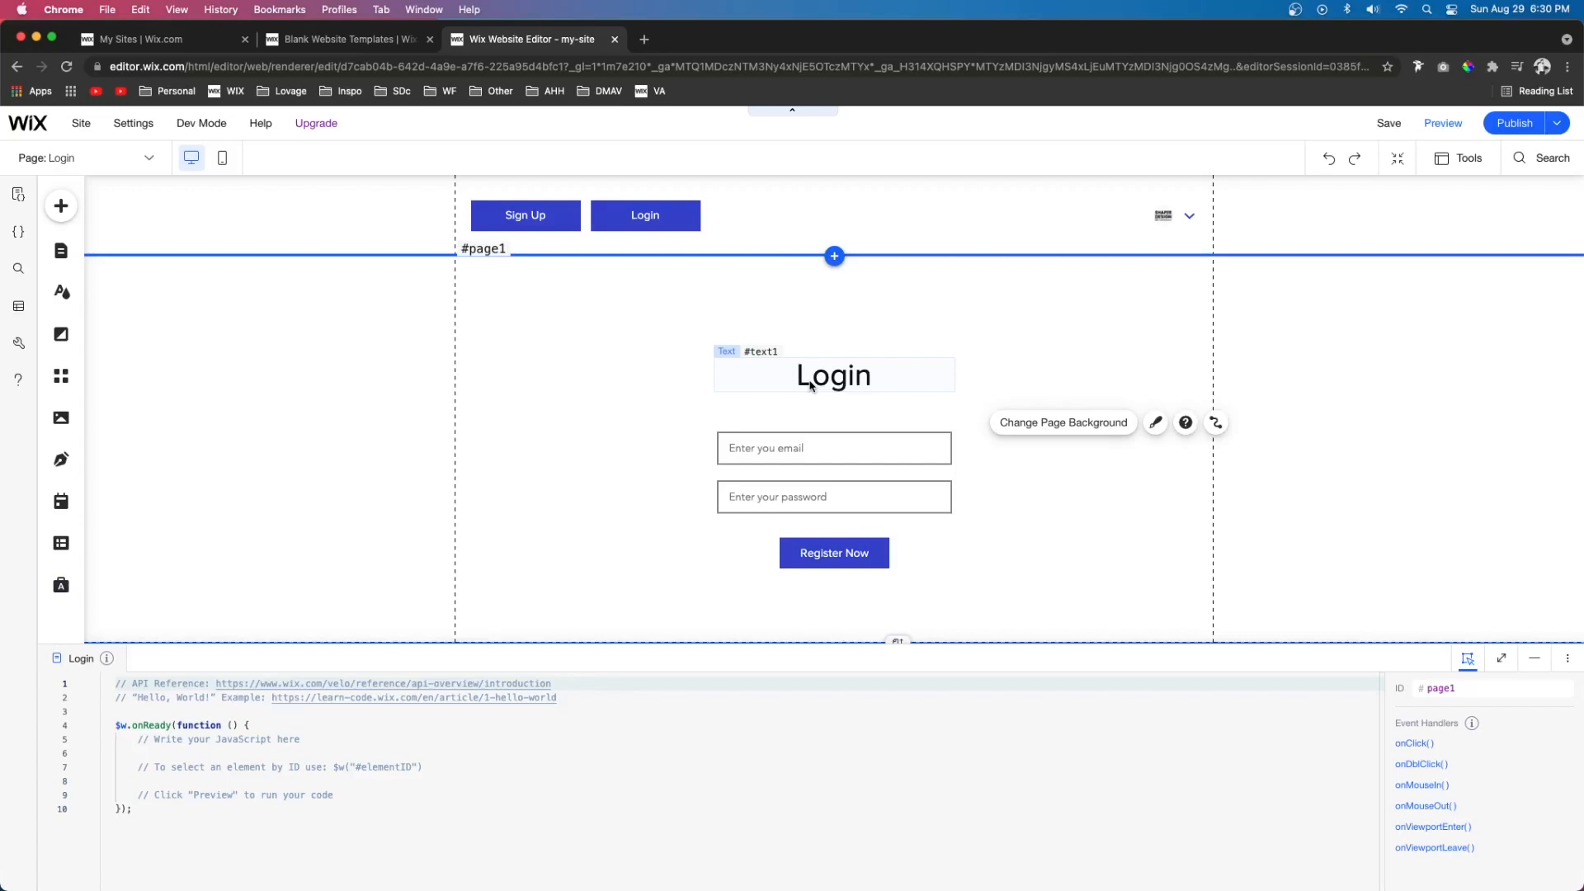
# Rename the form elements' IDs, such as logPassword for the password field and loginNow for the button.
pyautogui.click(833, 447)
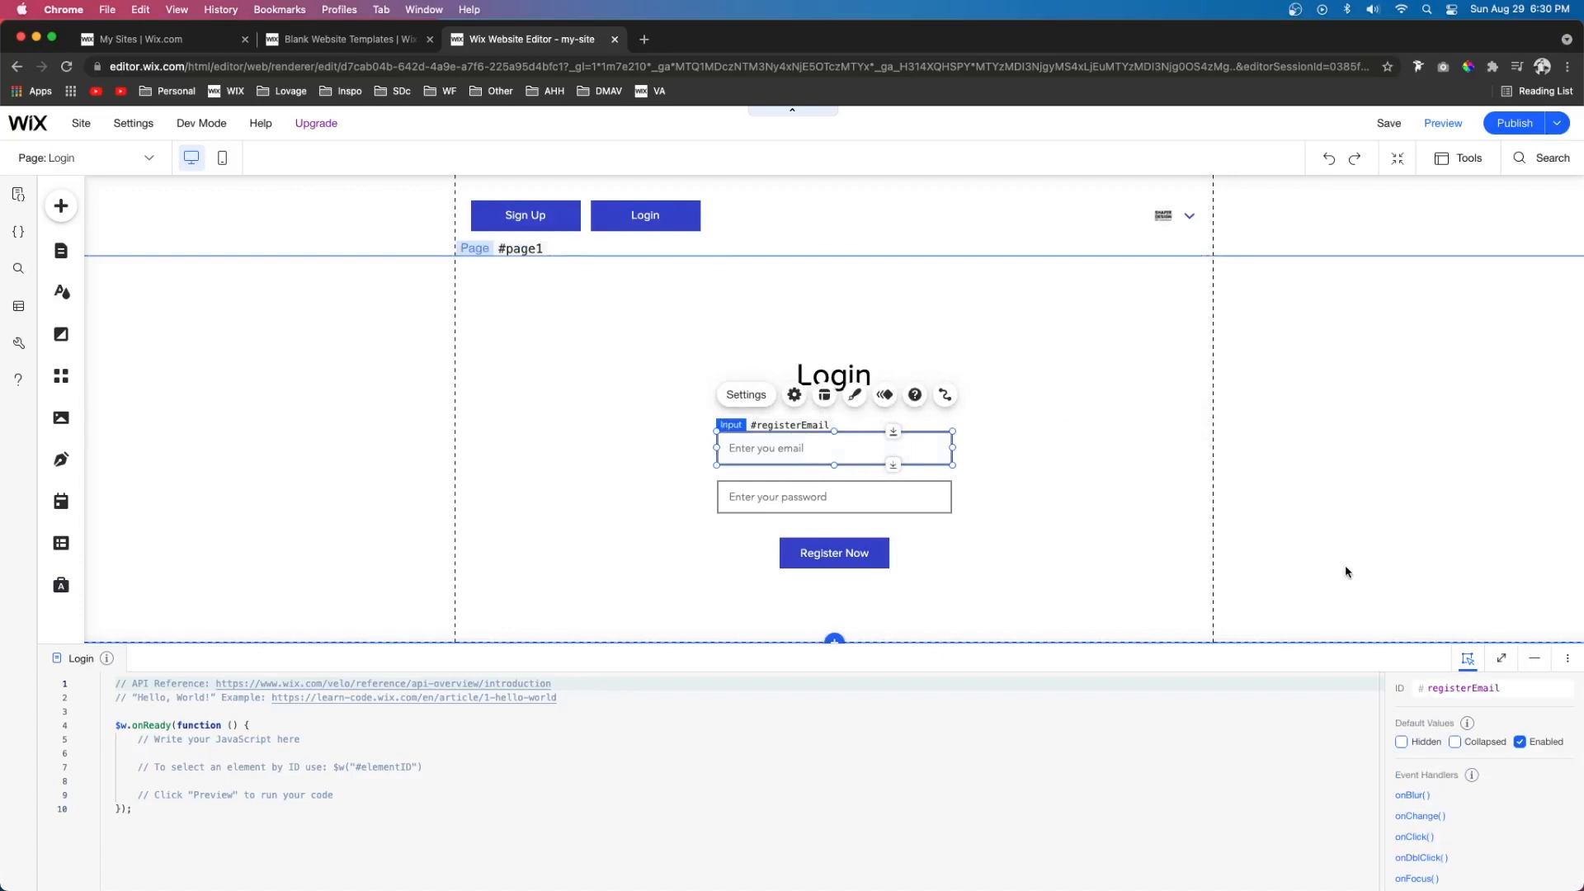
pyautogui.click(1471, 688)
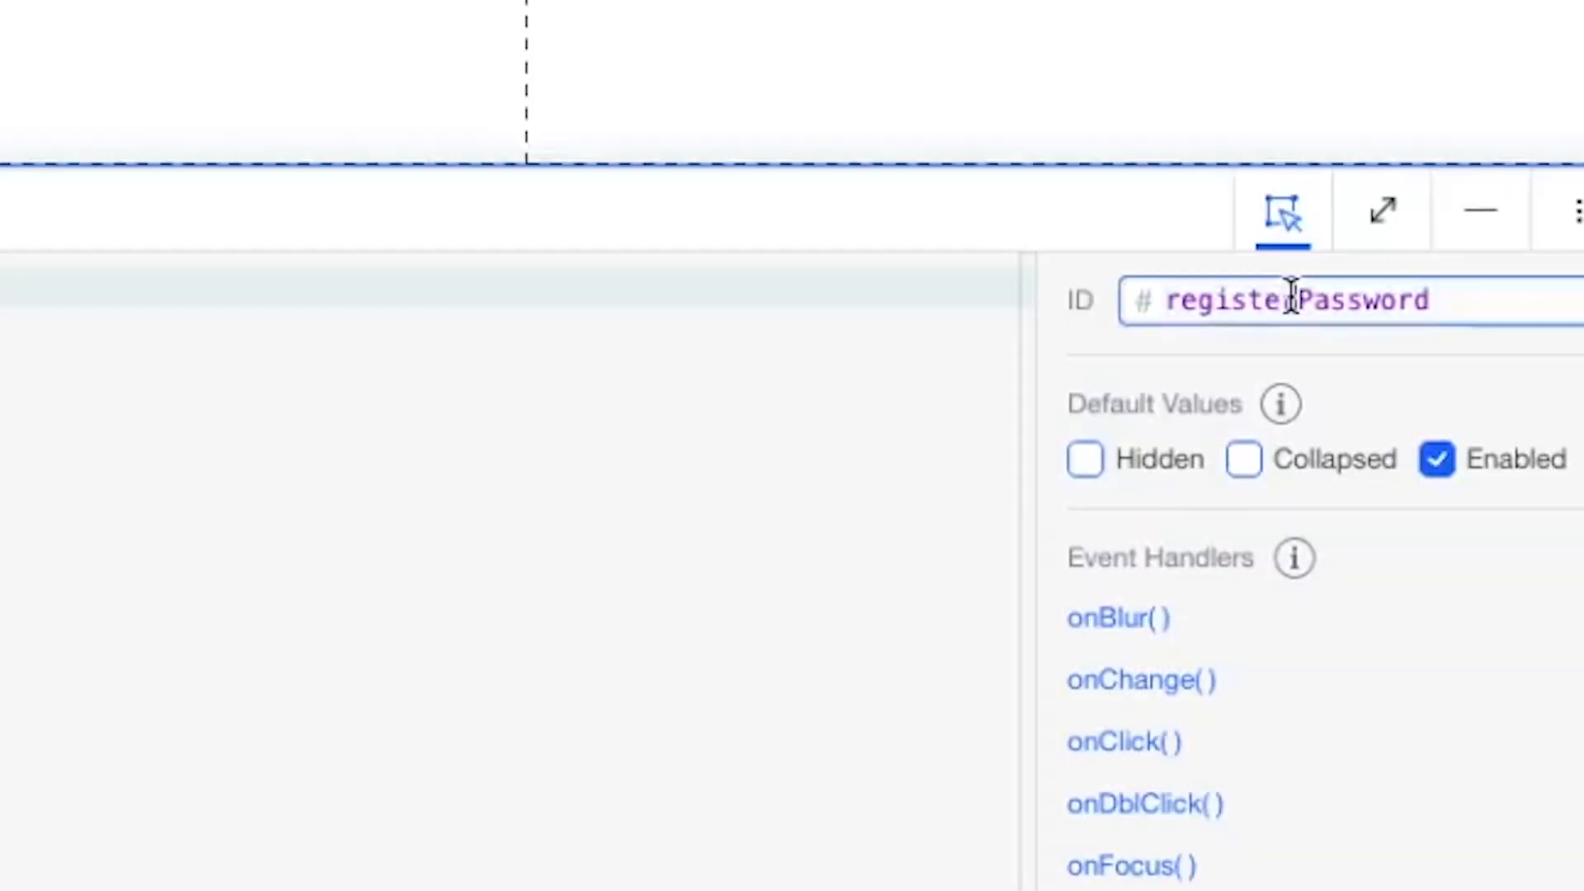
pyautogui.write('logPassword')
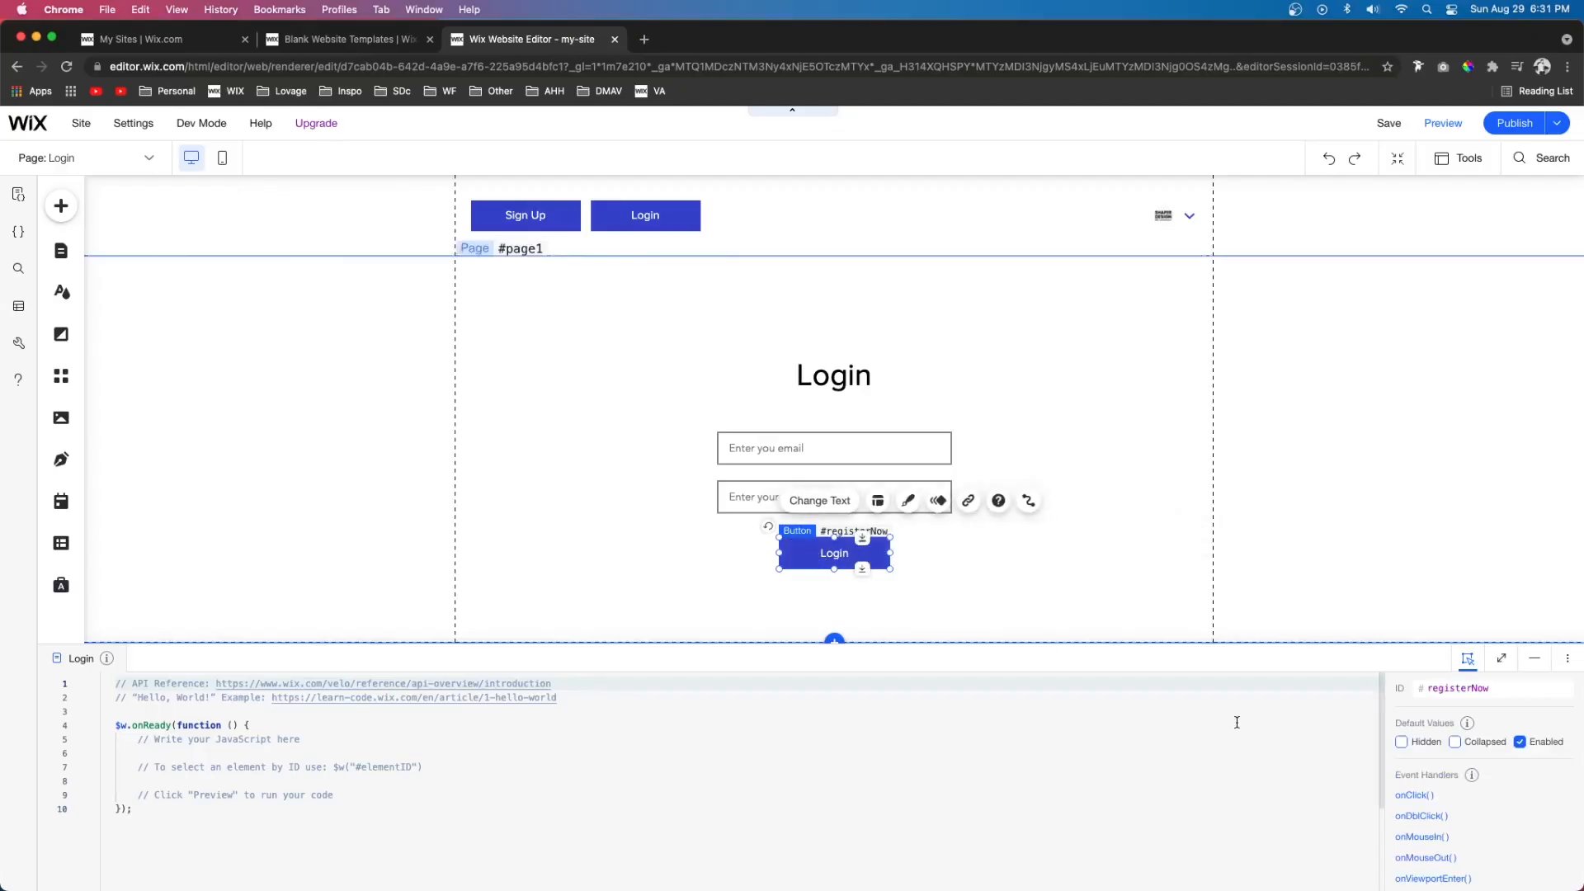
pyautogui.click(1489, 688)
pyautogui.write('loginNow')
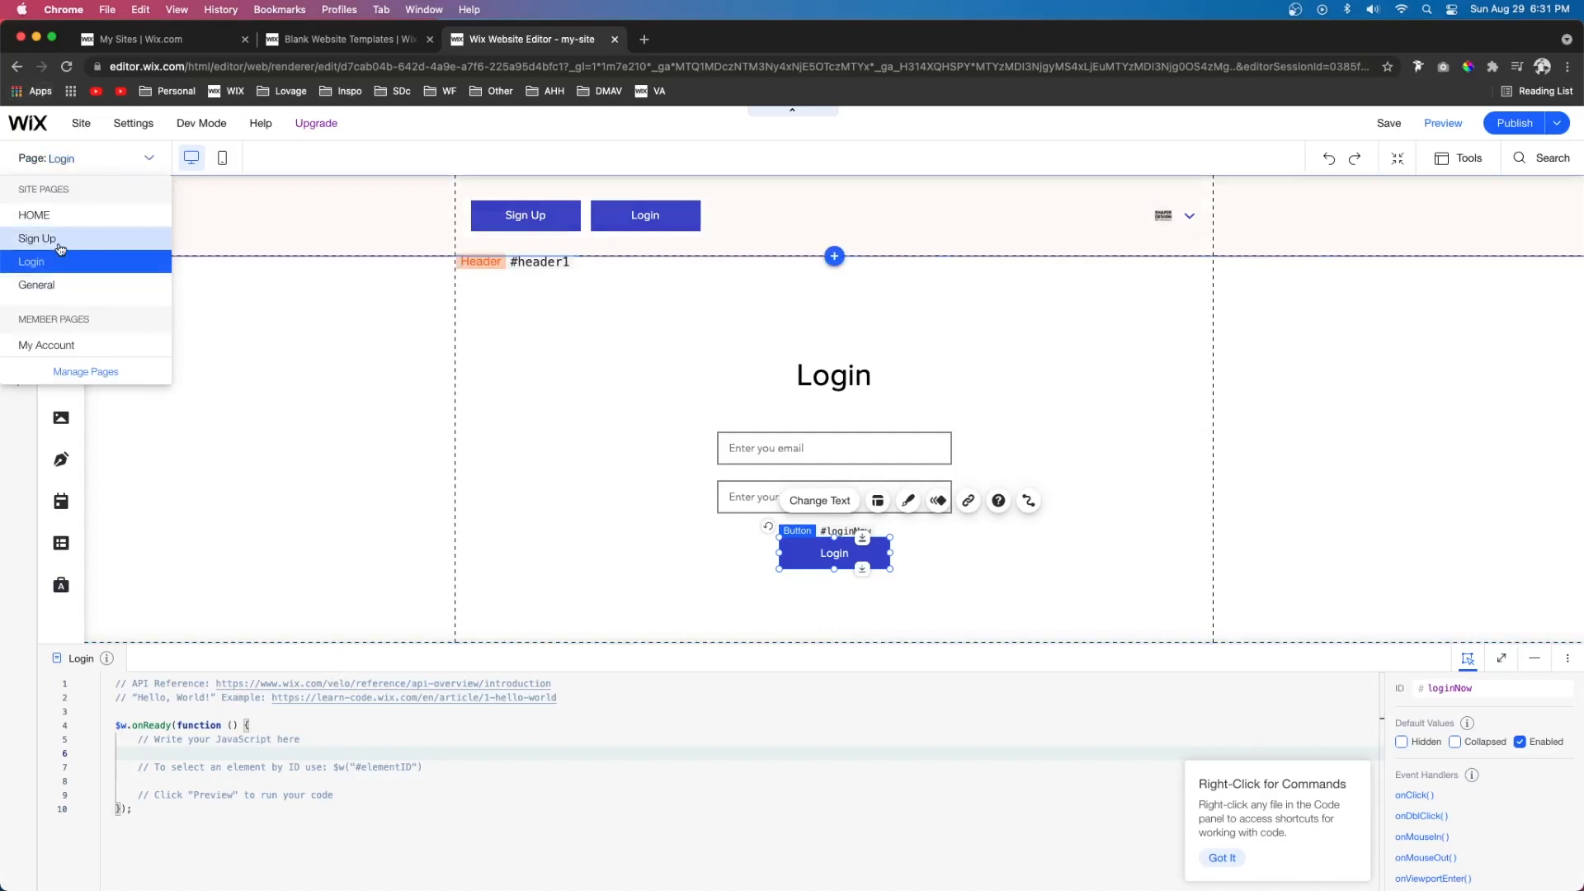
# Switch to the Sign Up page and scroll to its registration code.
pyautogui.click(37, 238)
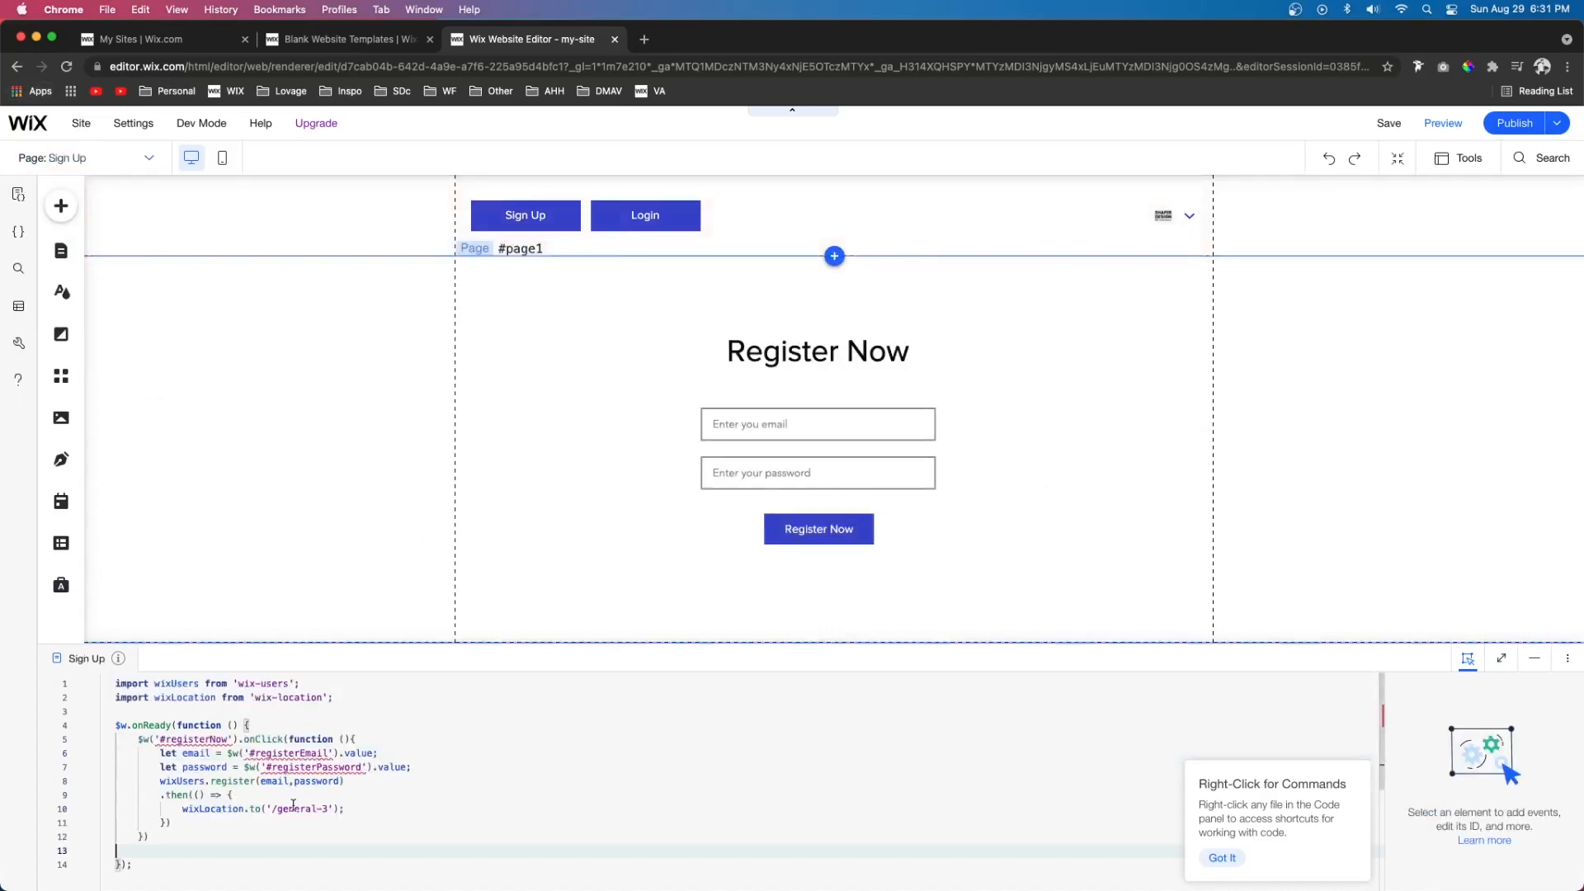
pyautogui.scroll(-3)
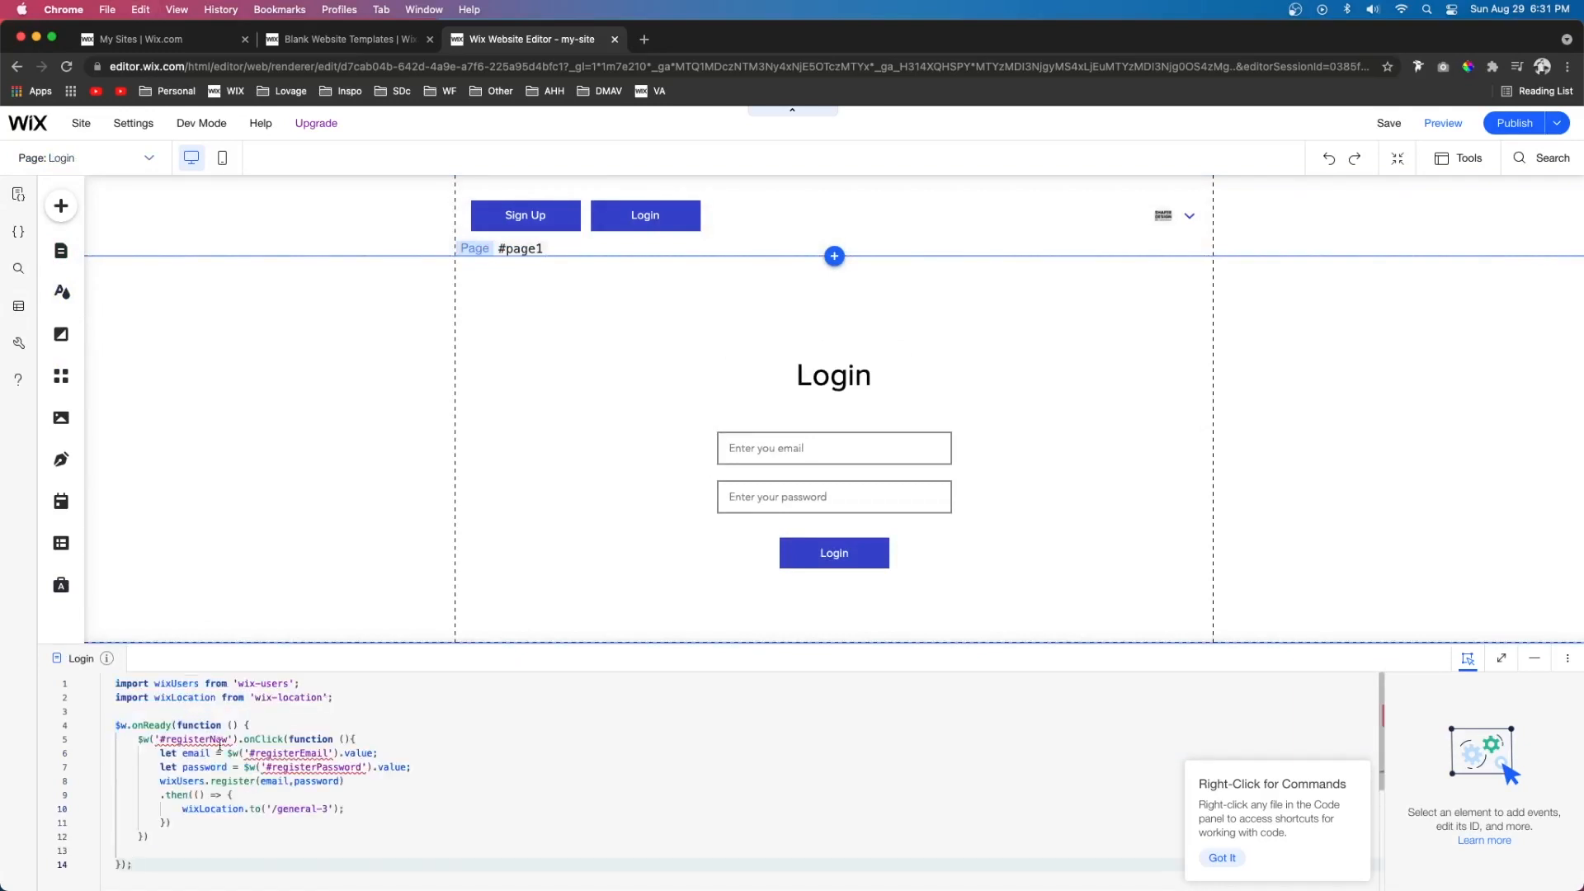
pyautogui.moveTo(189, 738)
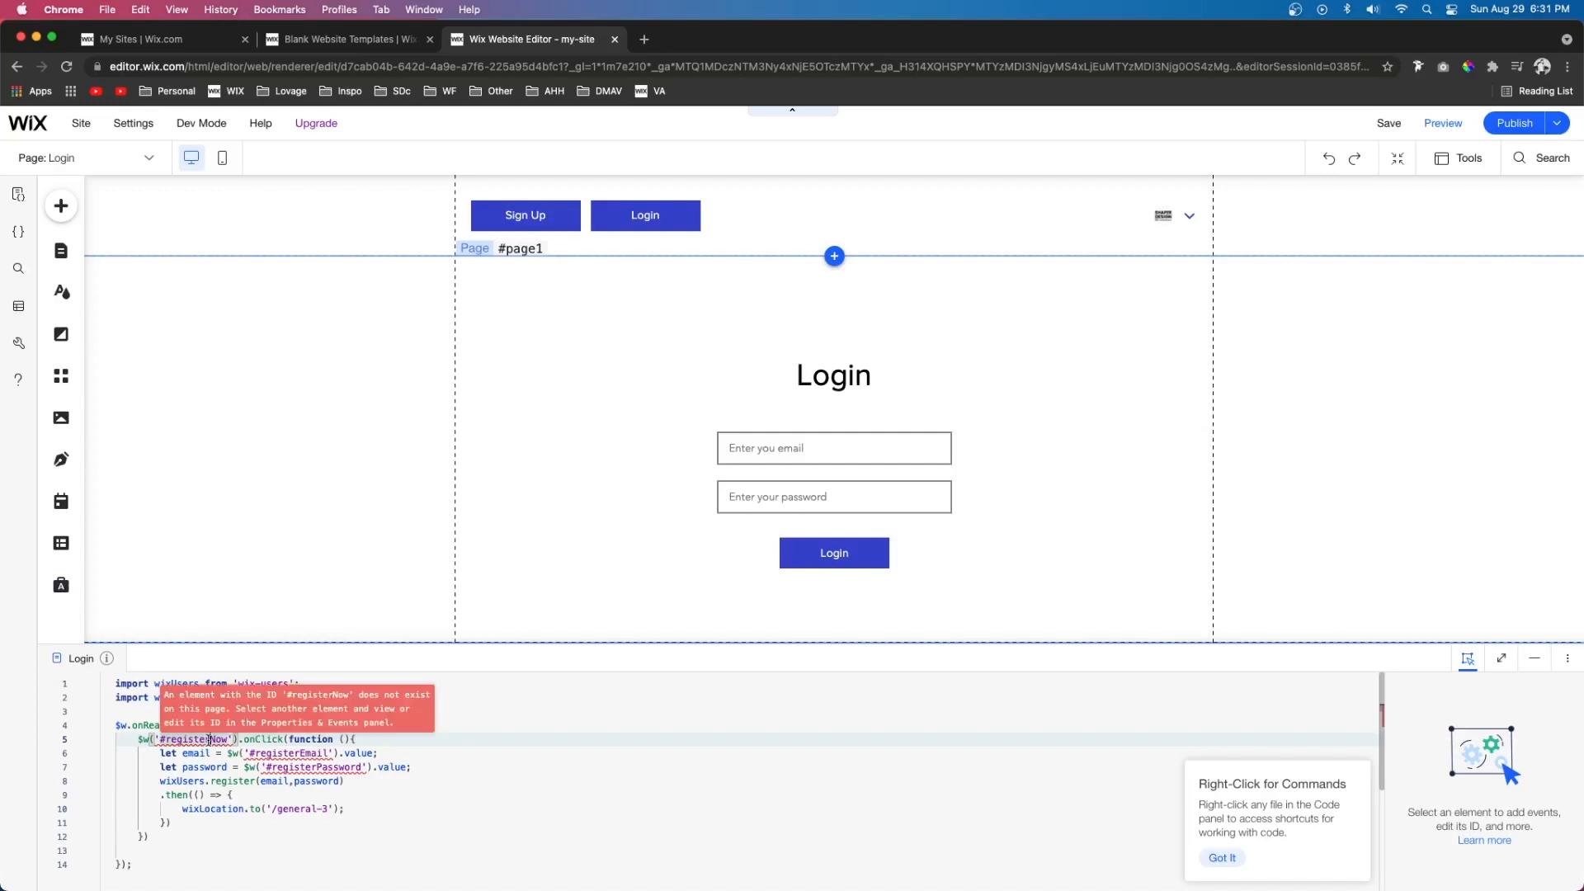
# Point the code at the loginNow, loginEmail and loginPassword IDs and replace register with login.
pyautogui.click(832, 447)
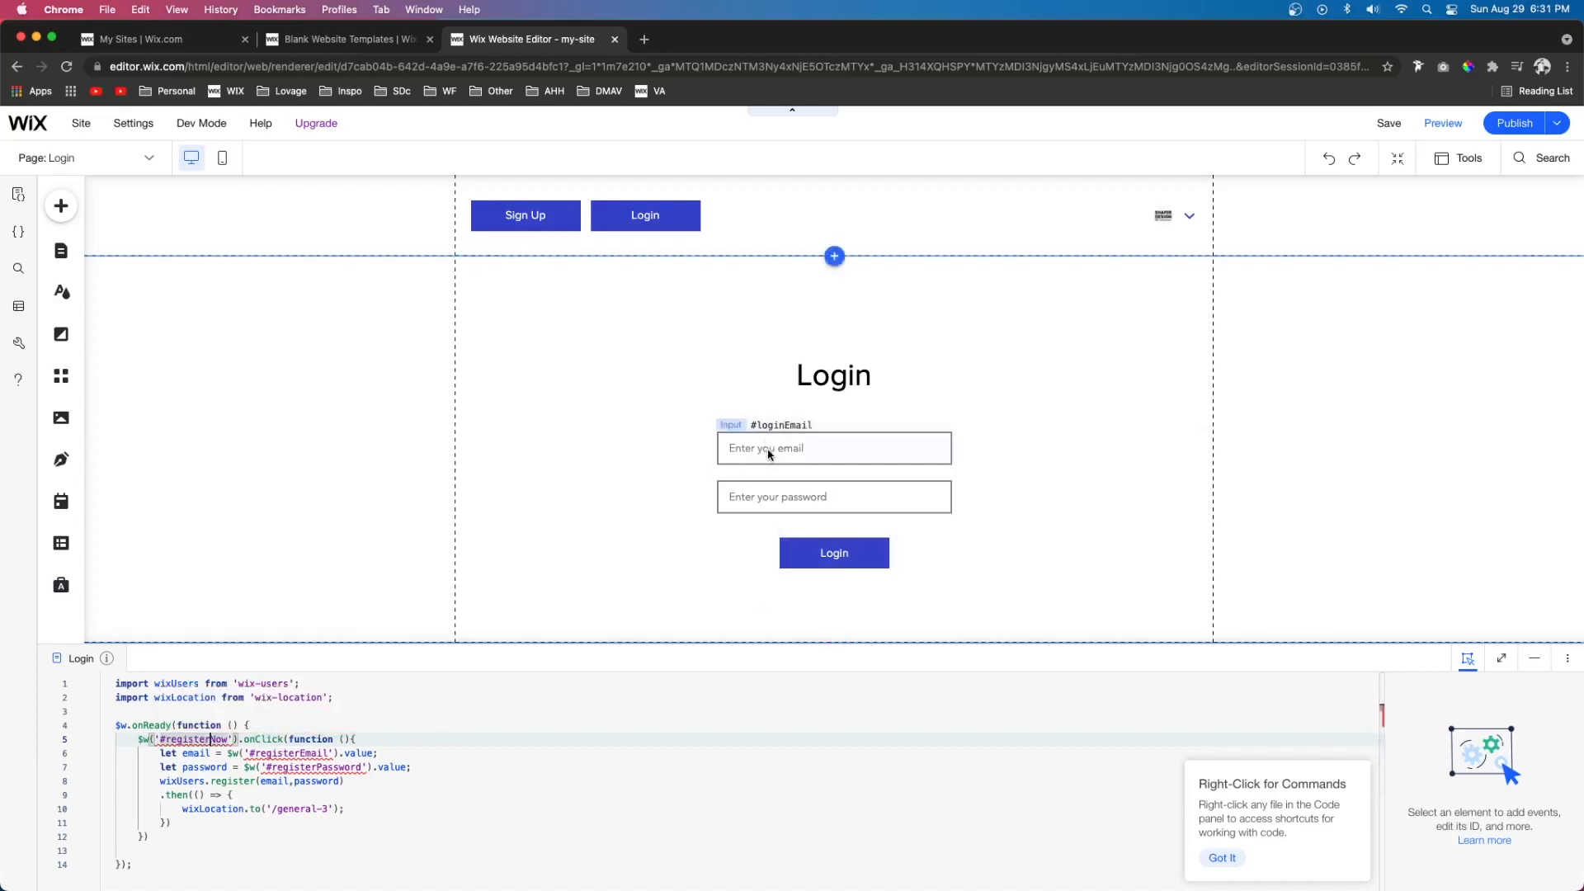
pyautogui.click(1500, 658)
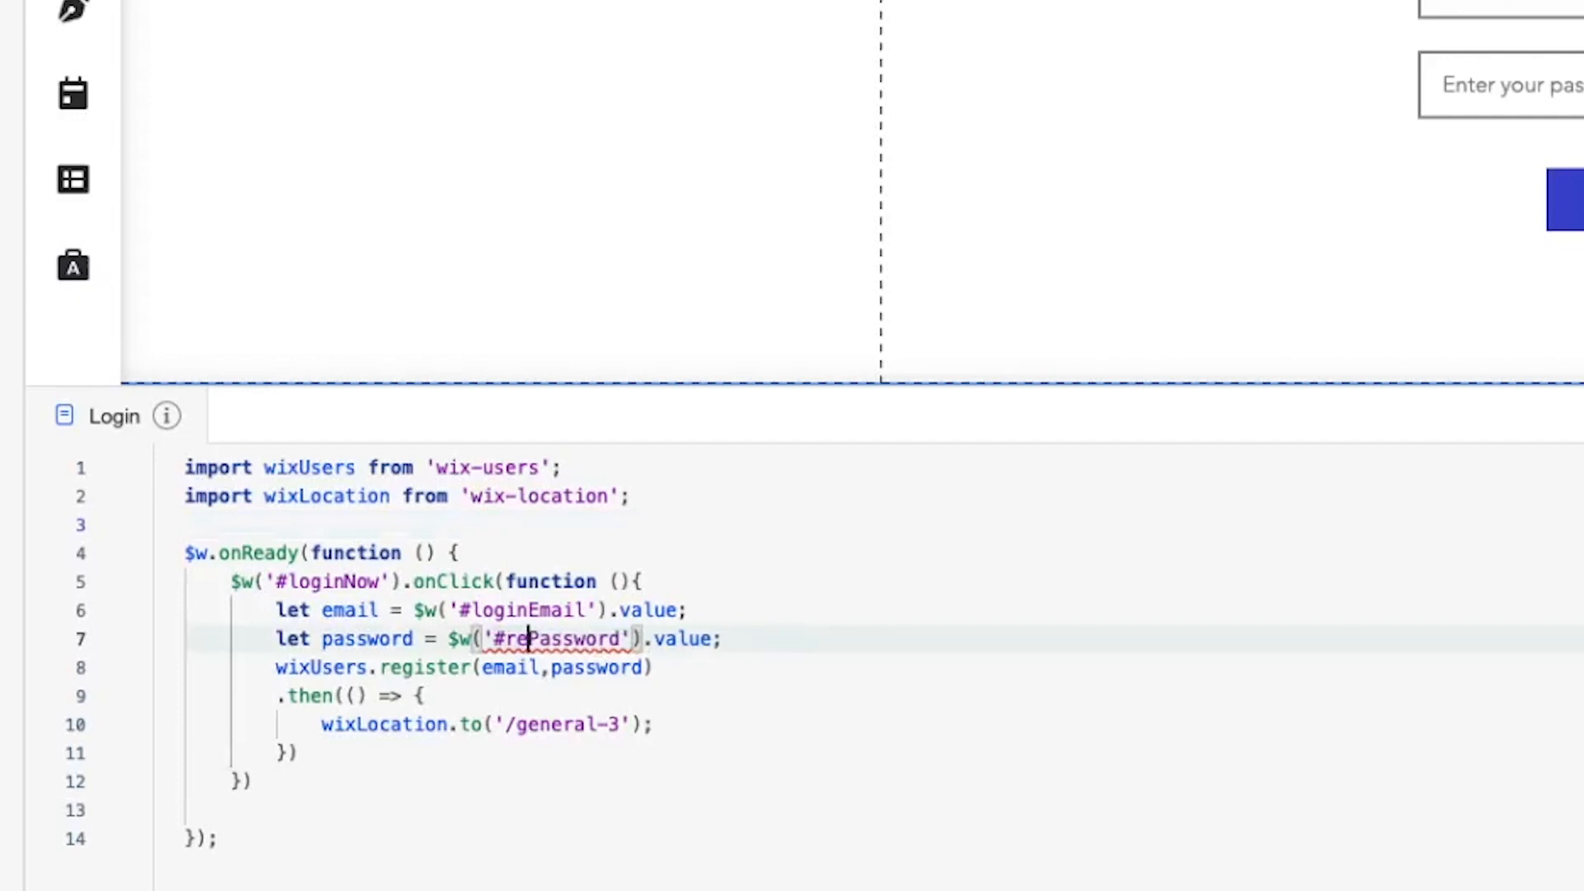
pyautogui.write('login')
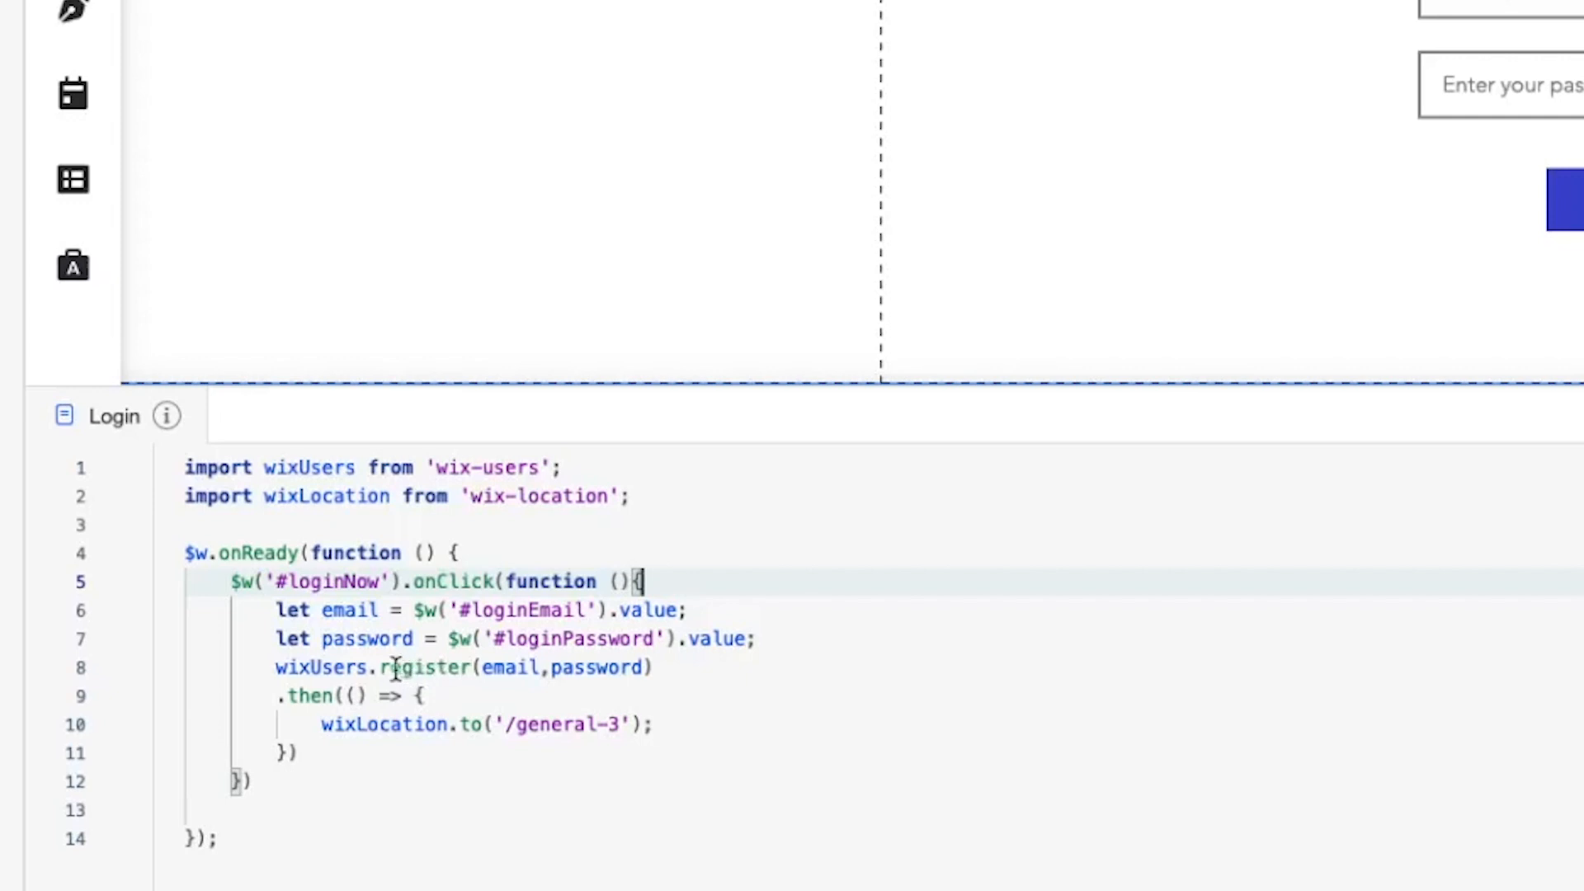
pyautogui.moveTo(429, 667)
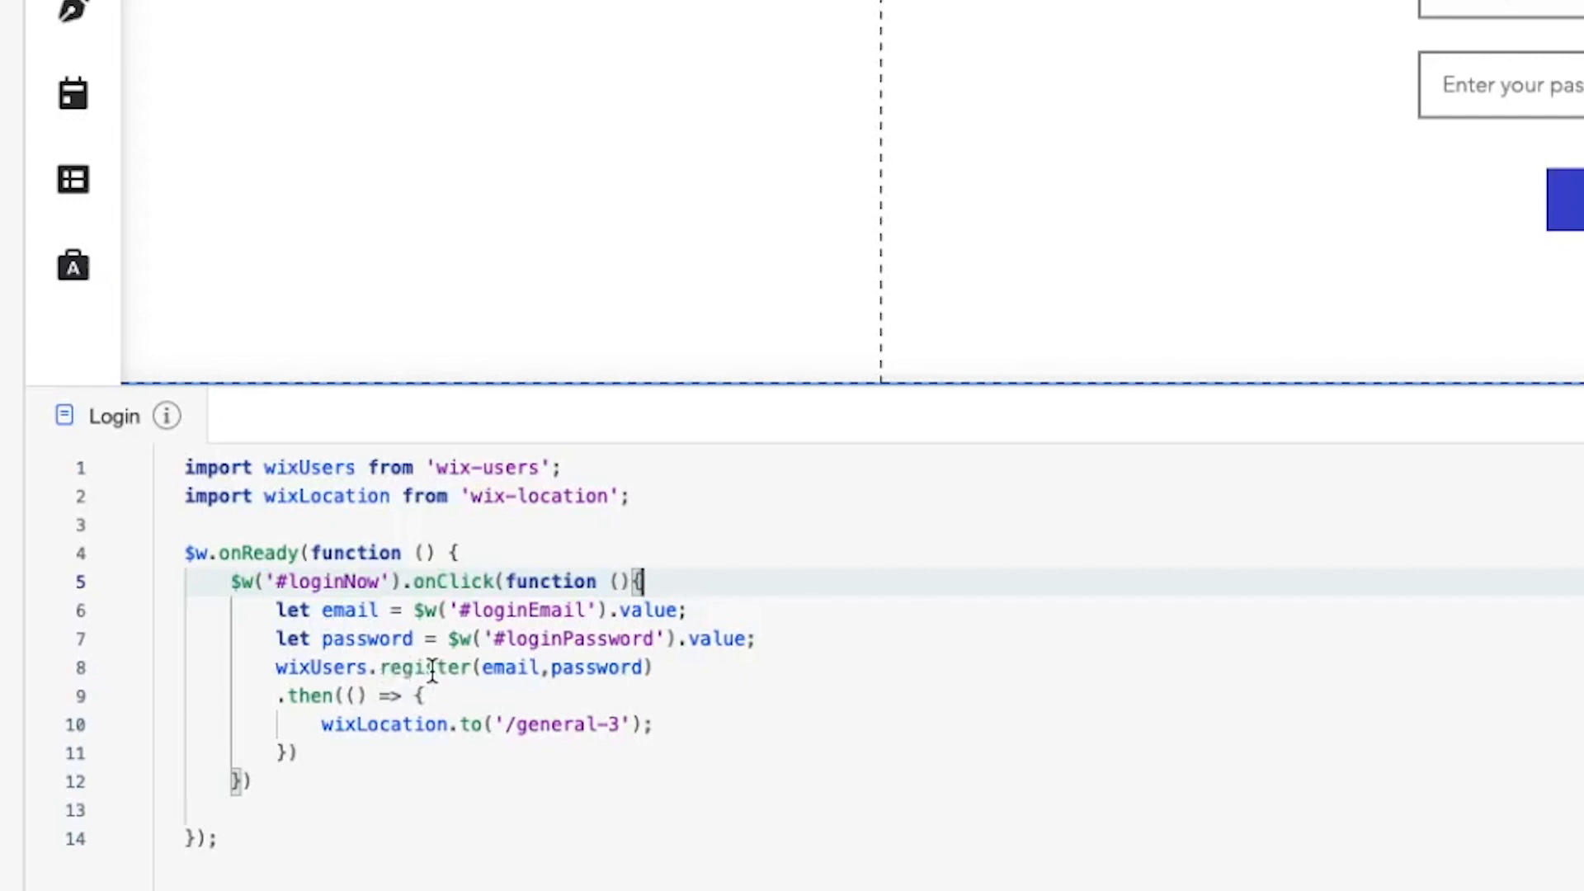
pyautogui.doubleClick(422, 666)
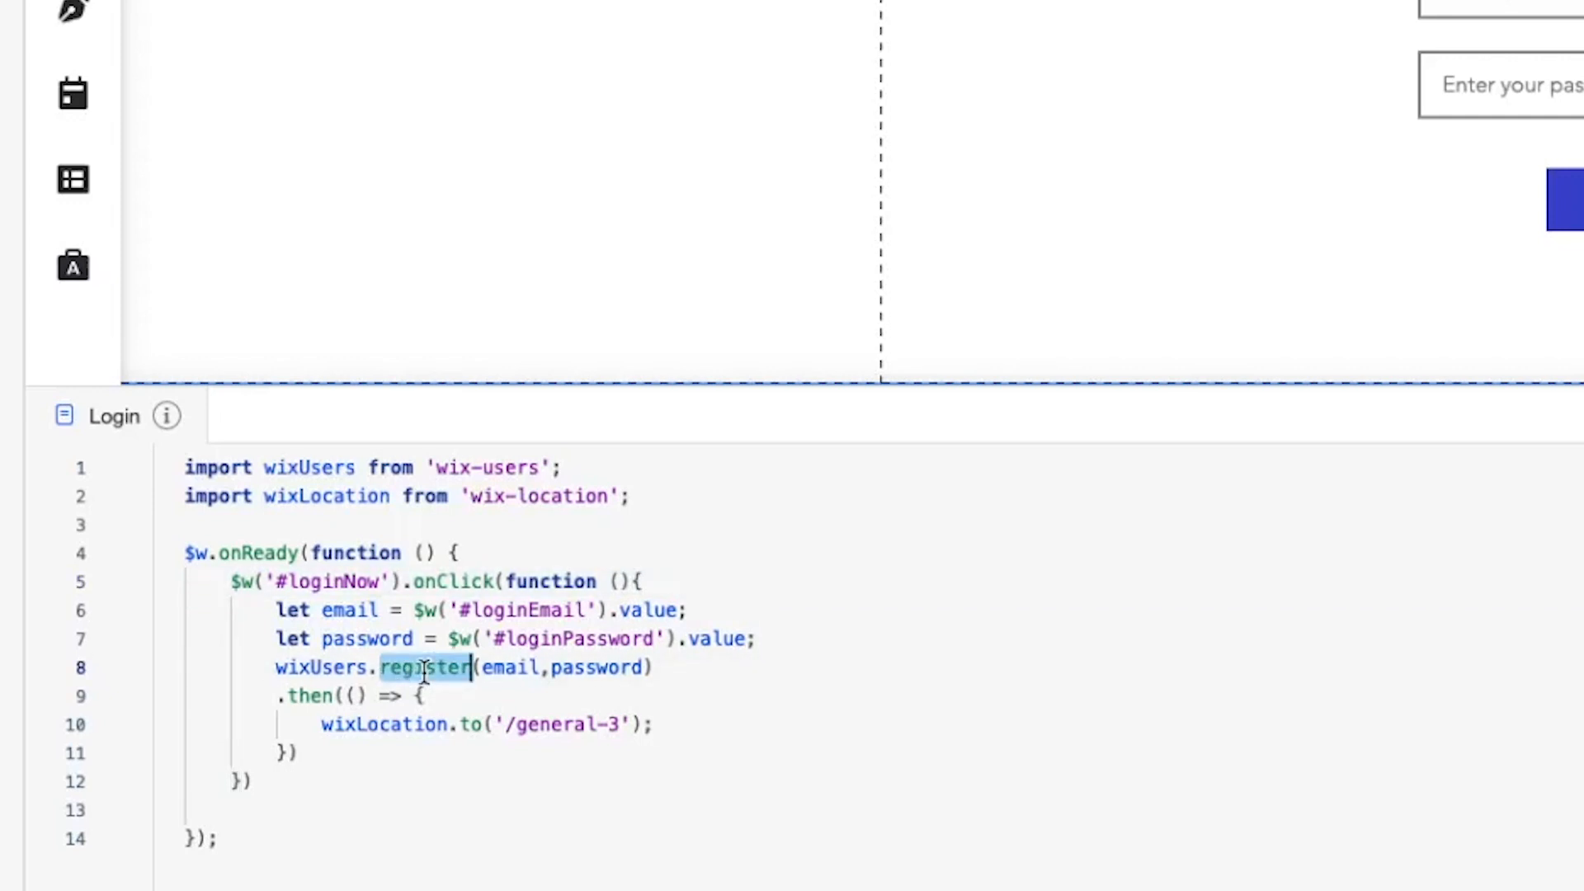
pyautogui.write('login')
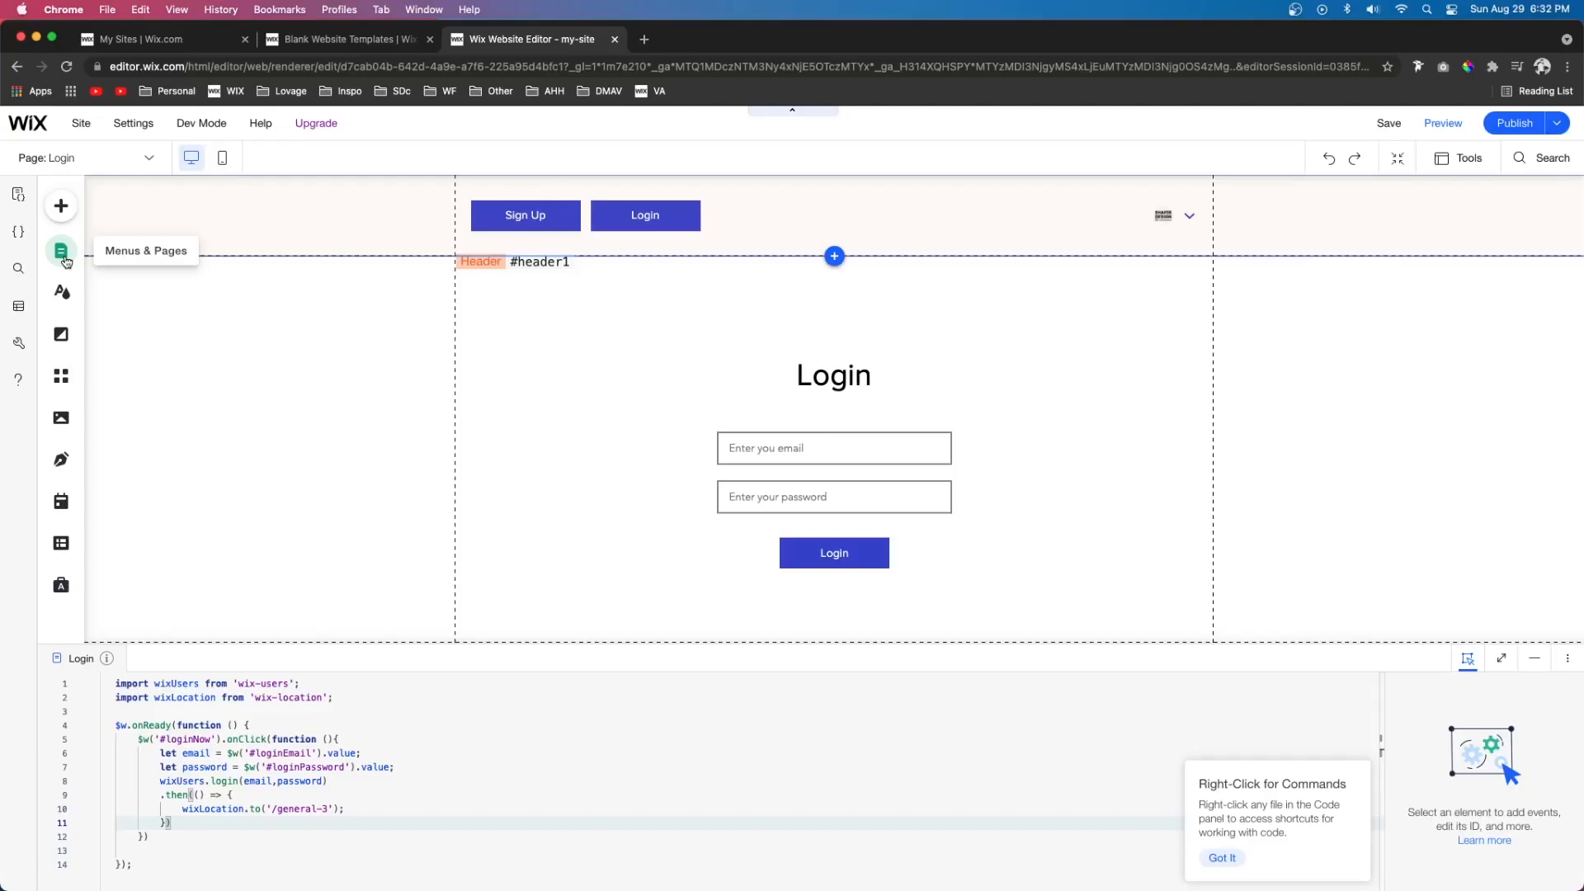
# Add the Coming Soon landing page and publish the site.
pyautogui.click(60, 251)
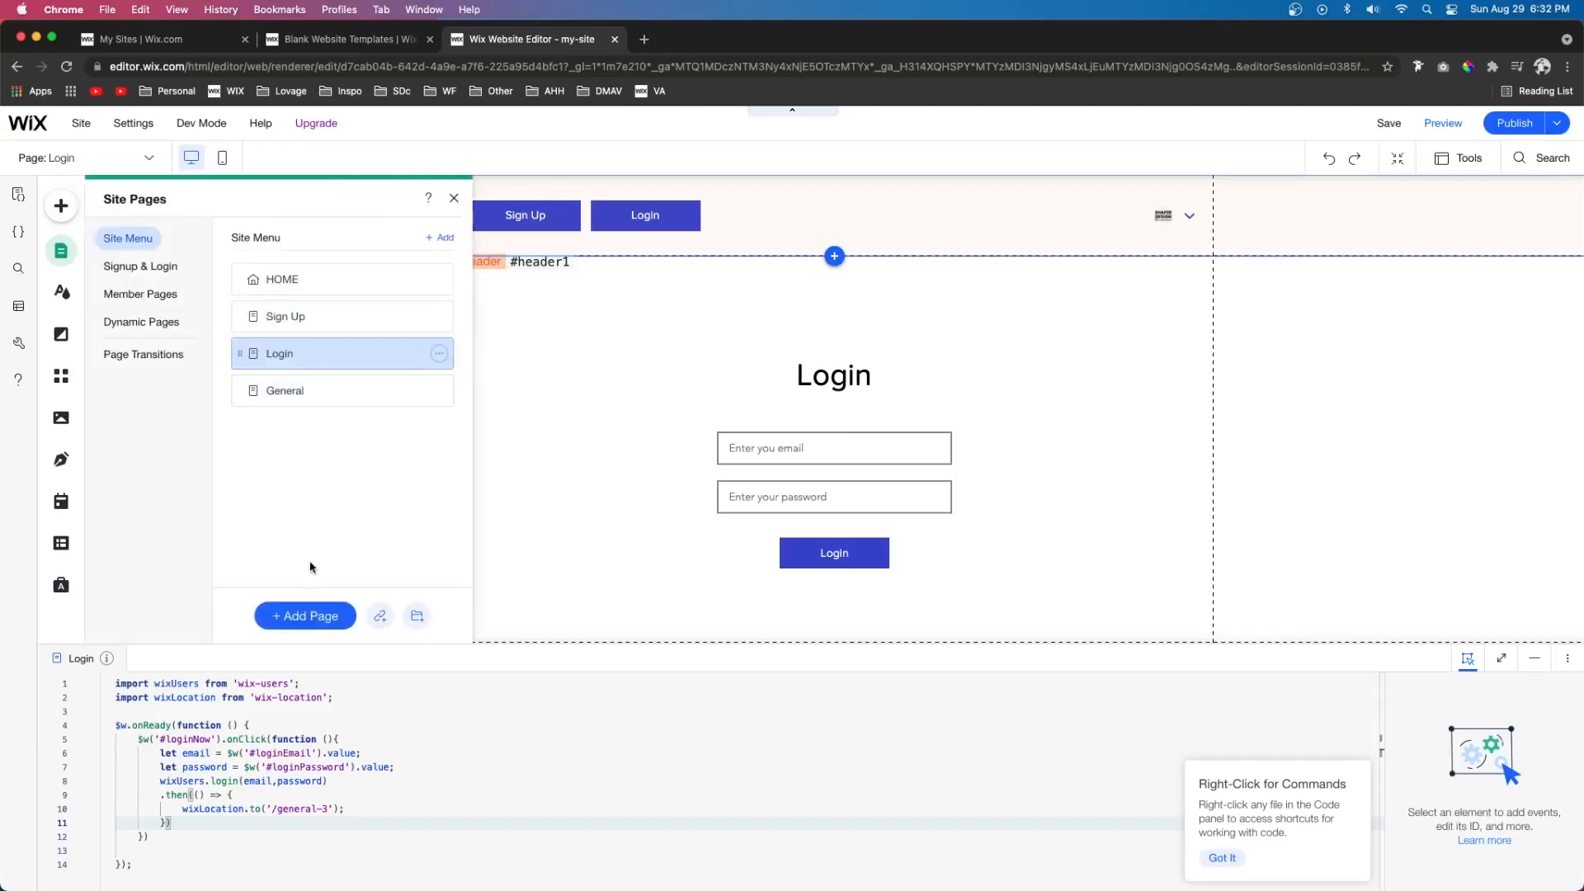
pyautogui.click(305, 615)
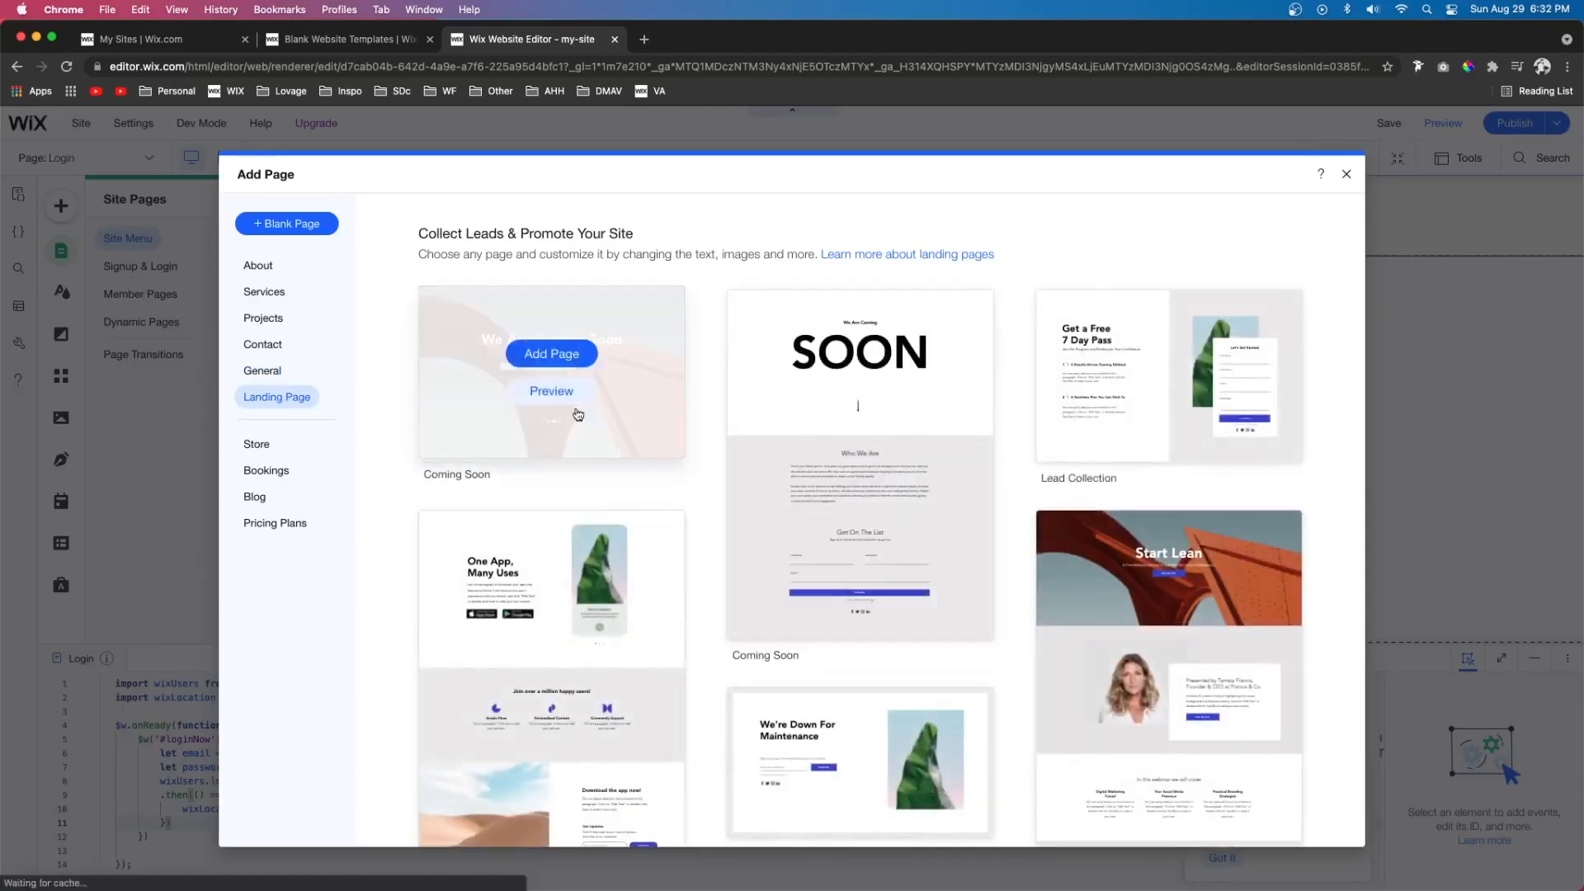
pyautogui.click(552, 354)
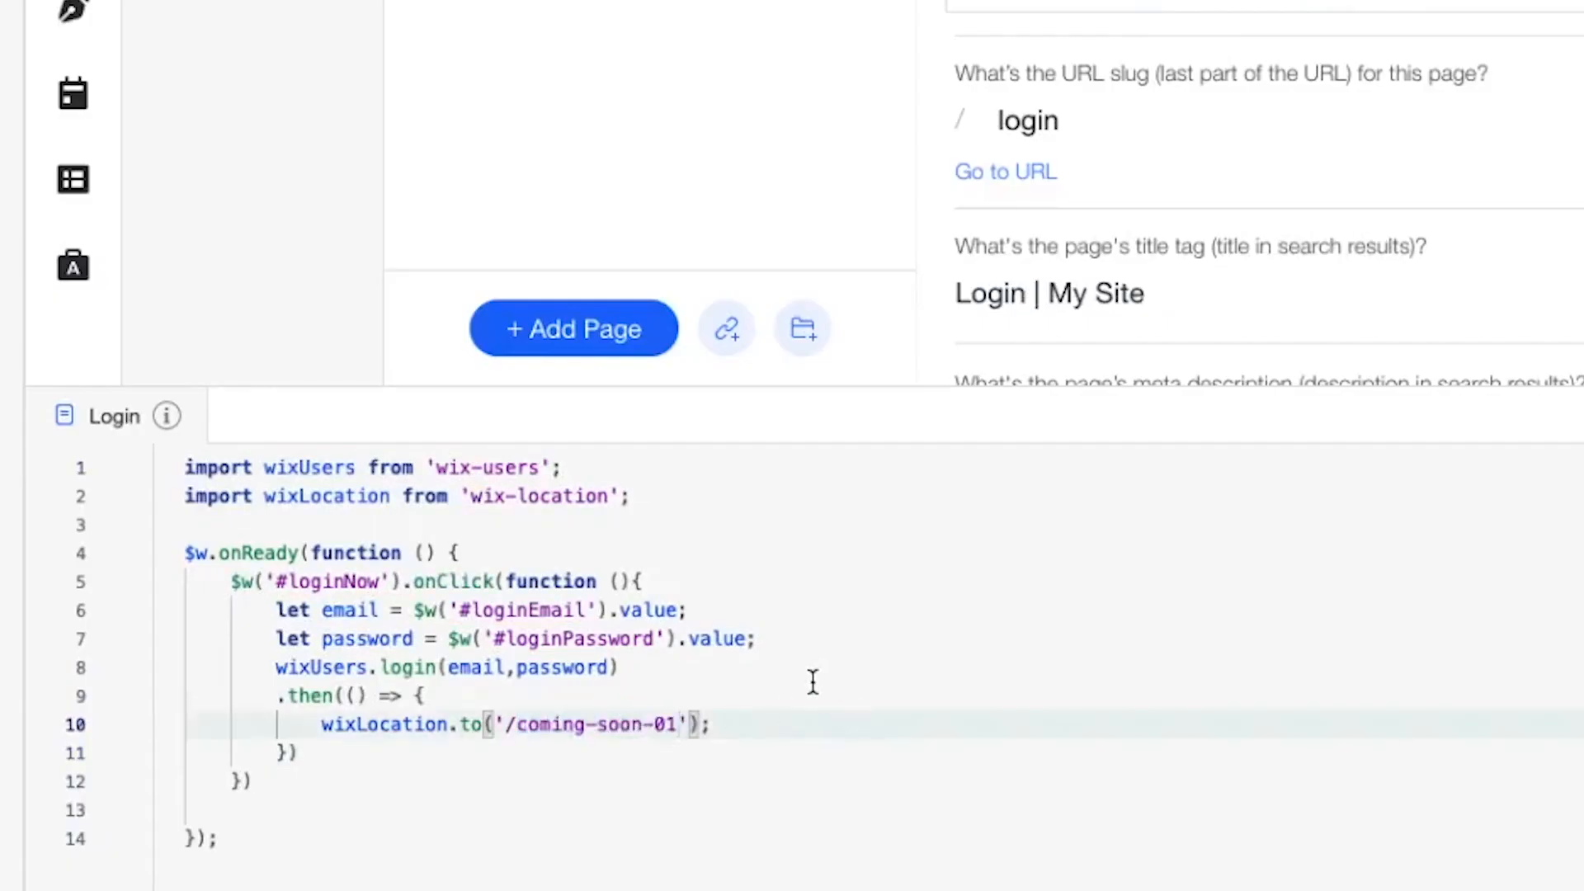
pyautogui.click(1514, 122)
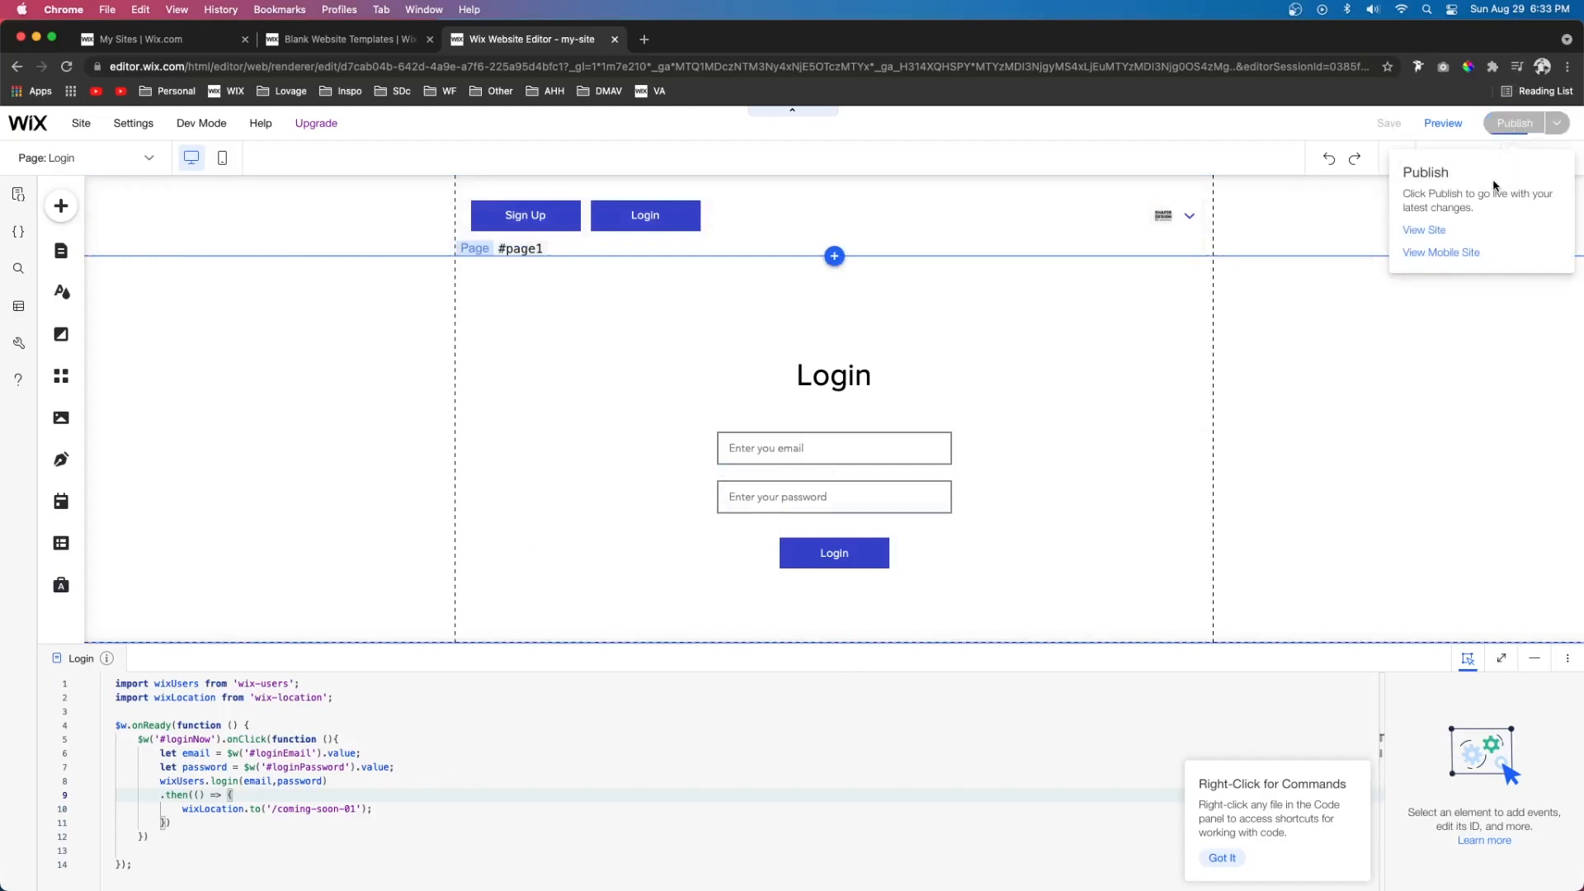
# Open the live site's Login page, autofill the saved email and password, and sign in.
pyautogui.click(1422, 229)
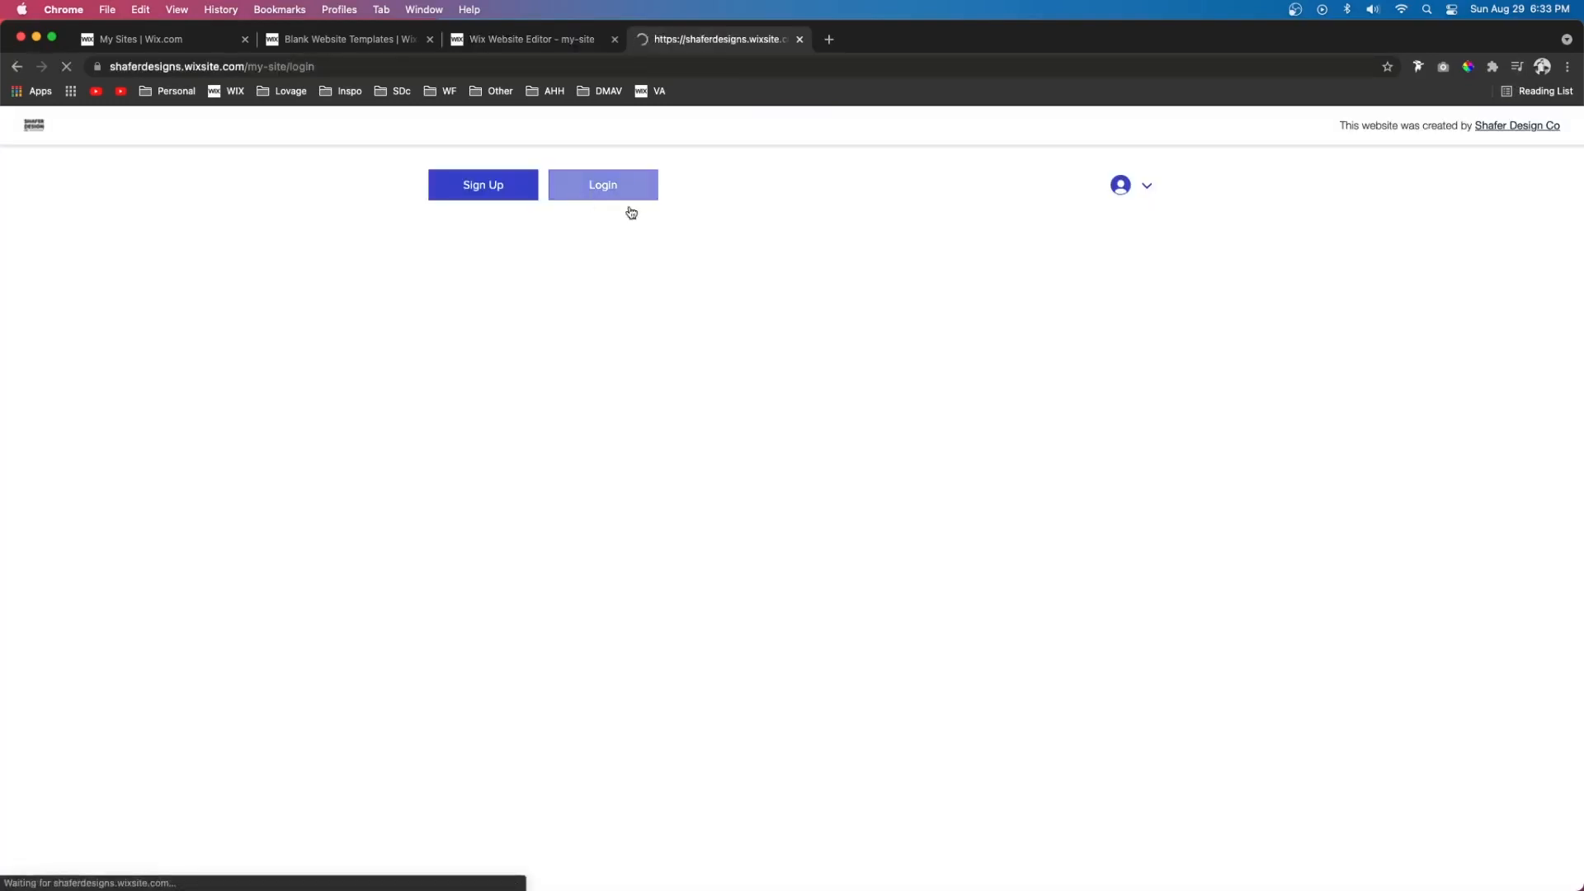
pyautogui.click(602, 185)
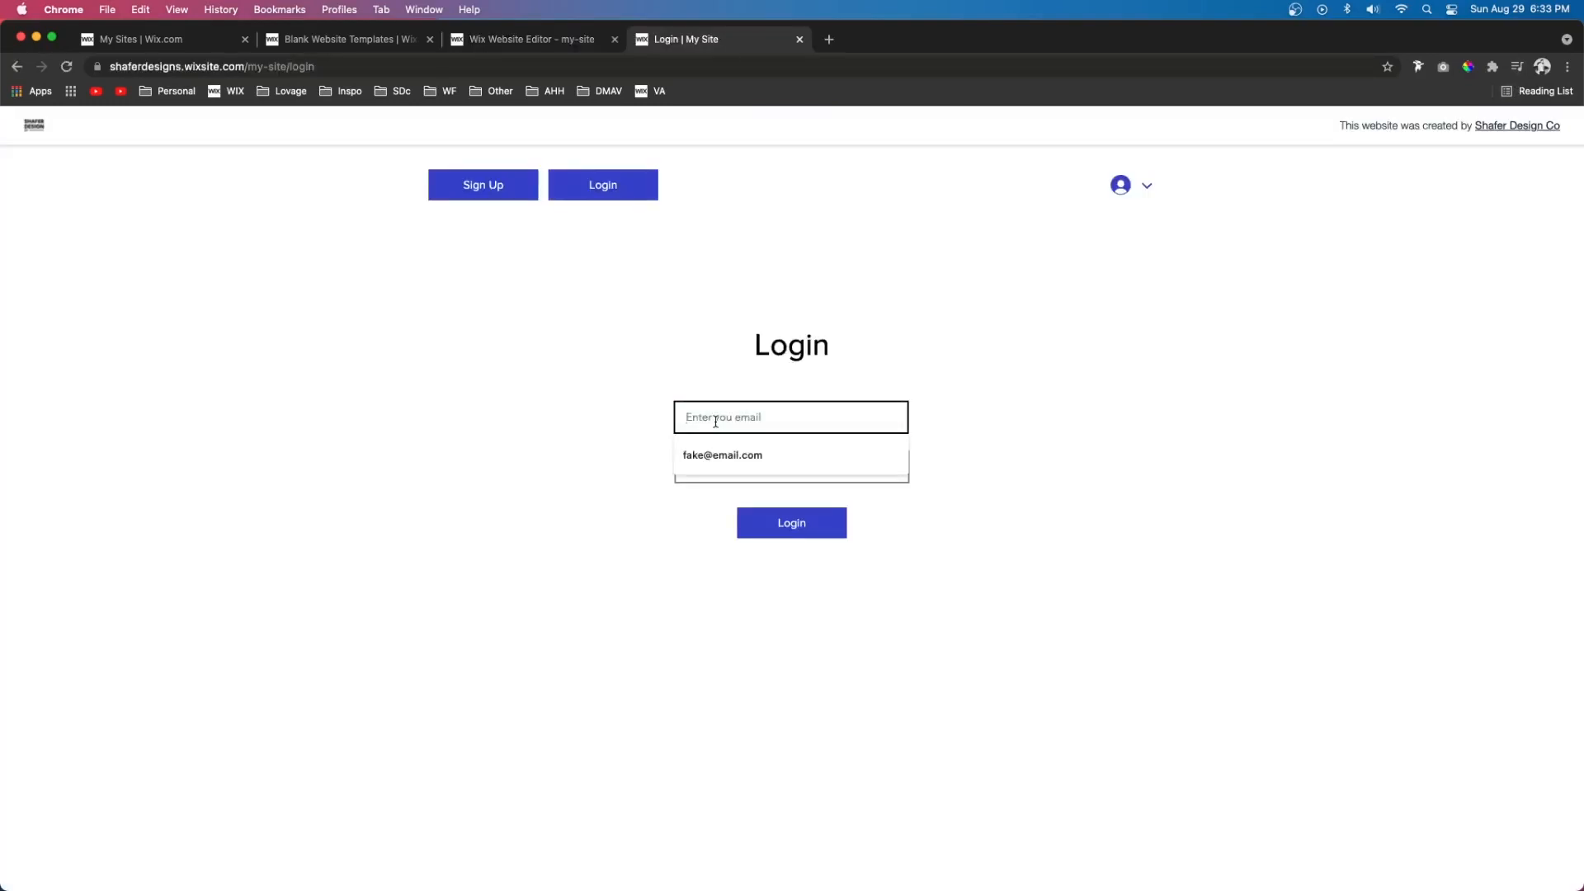
pyautogui.click(722, 455)
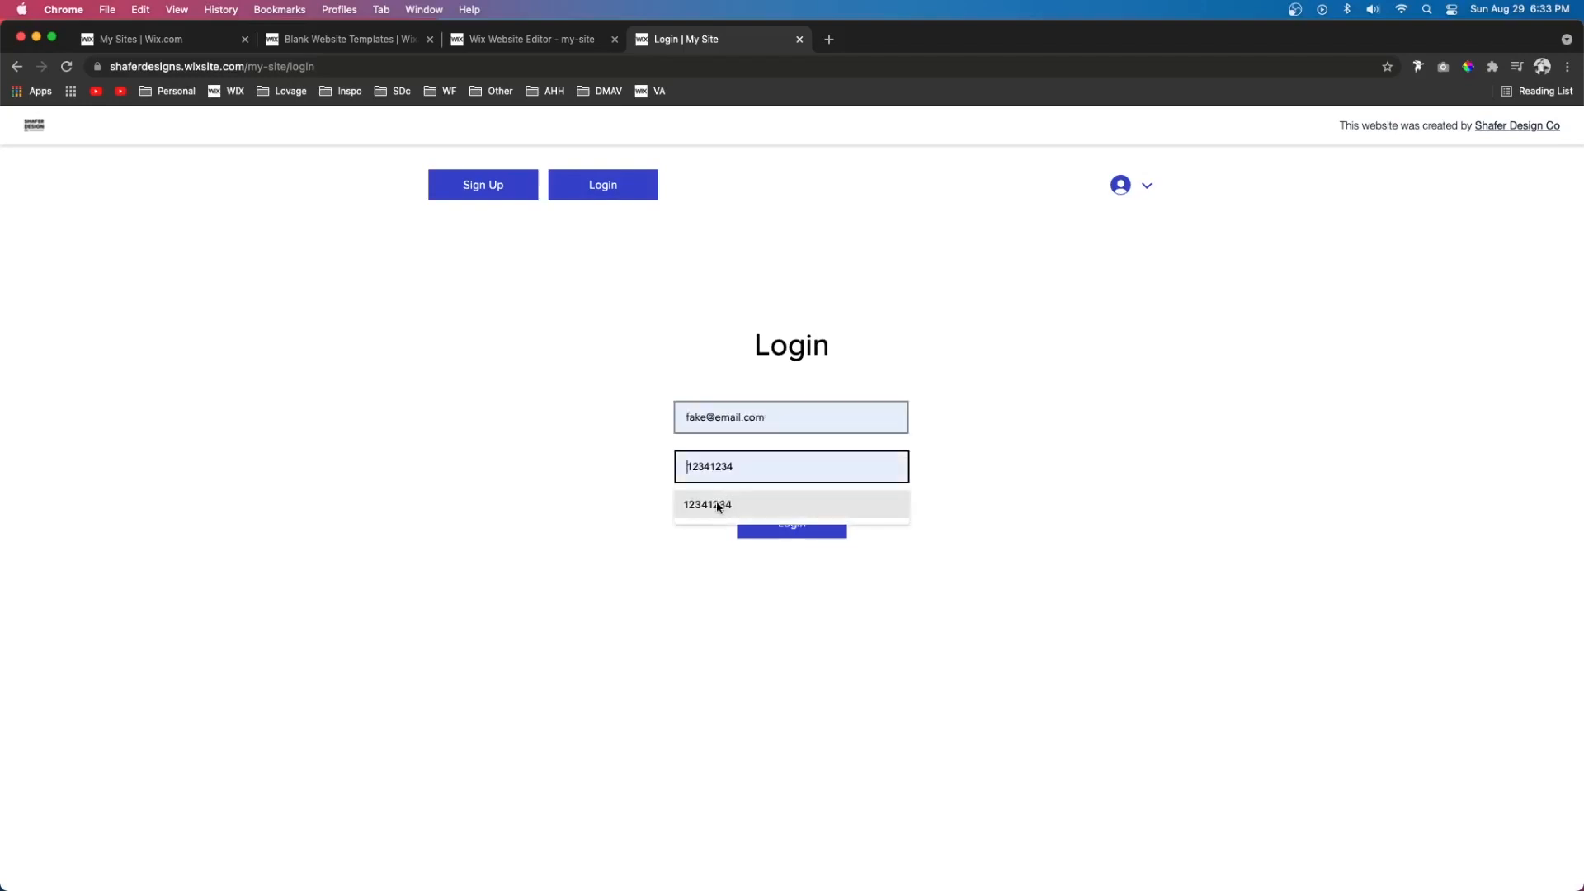
pyautogui.click(707, 504)
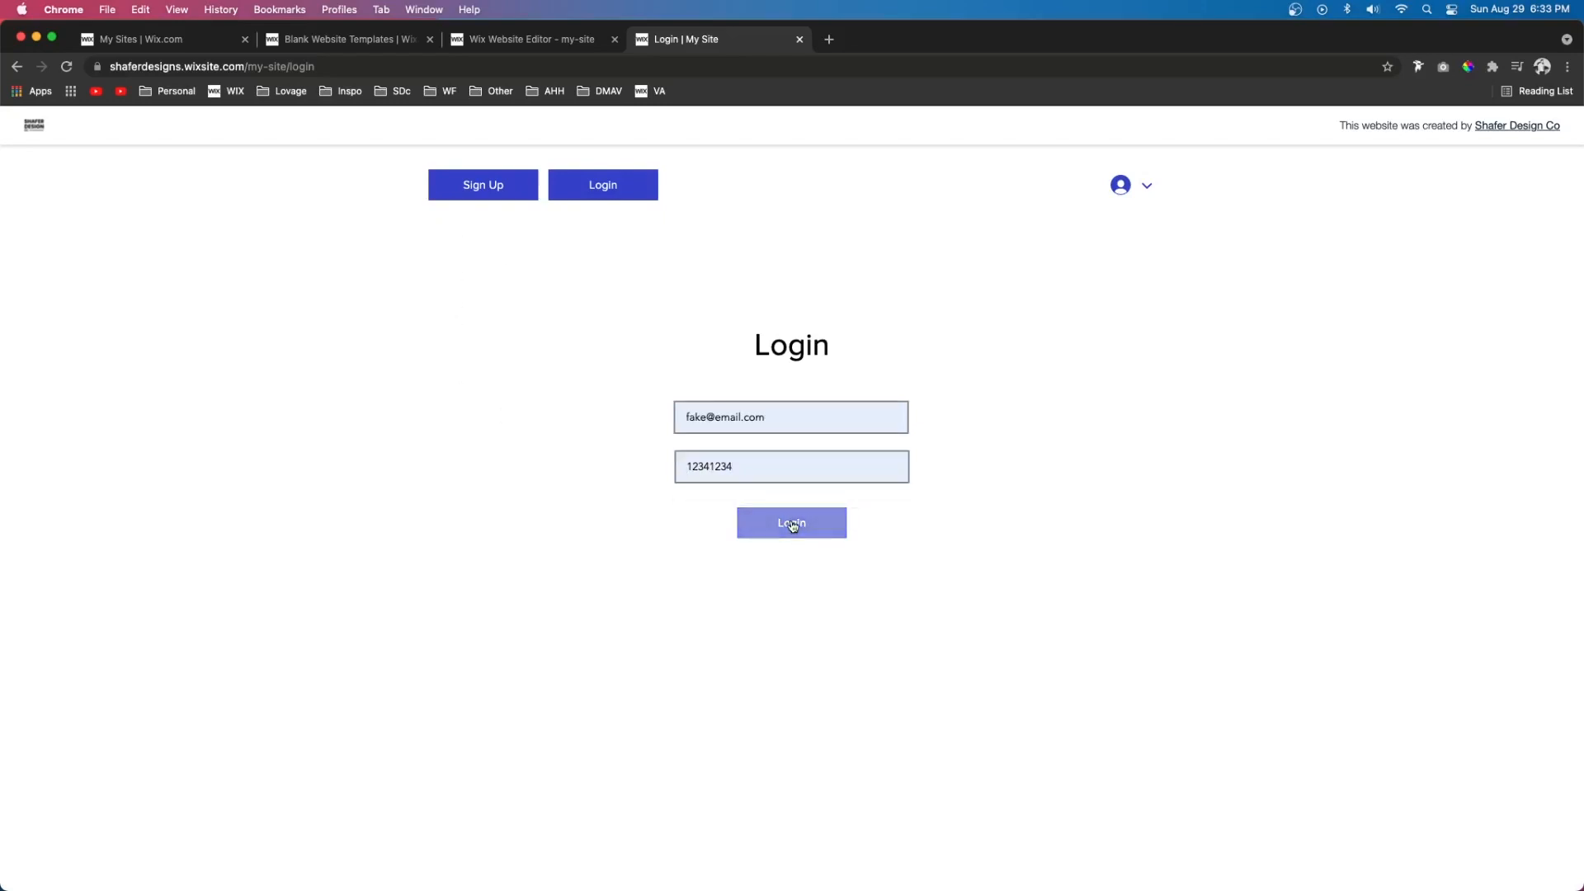
pyautogui.click(791, 522)
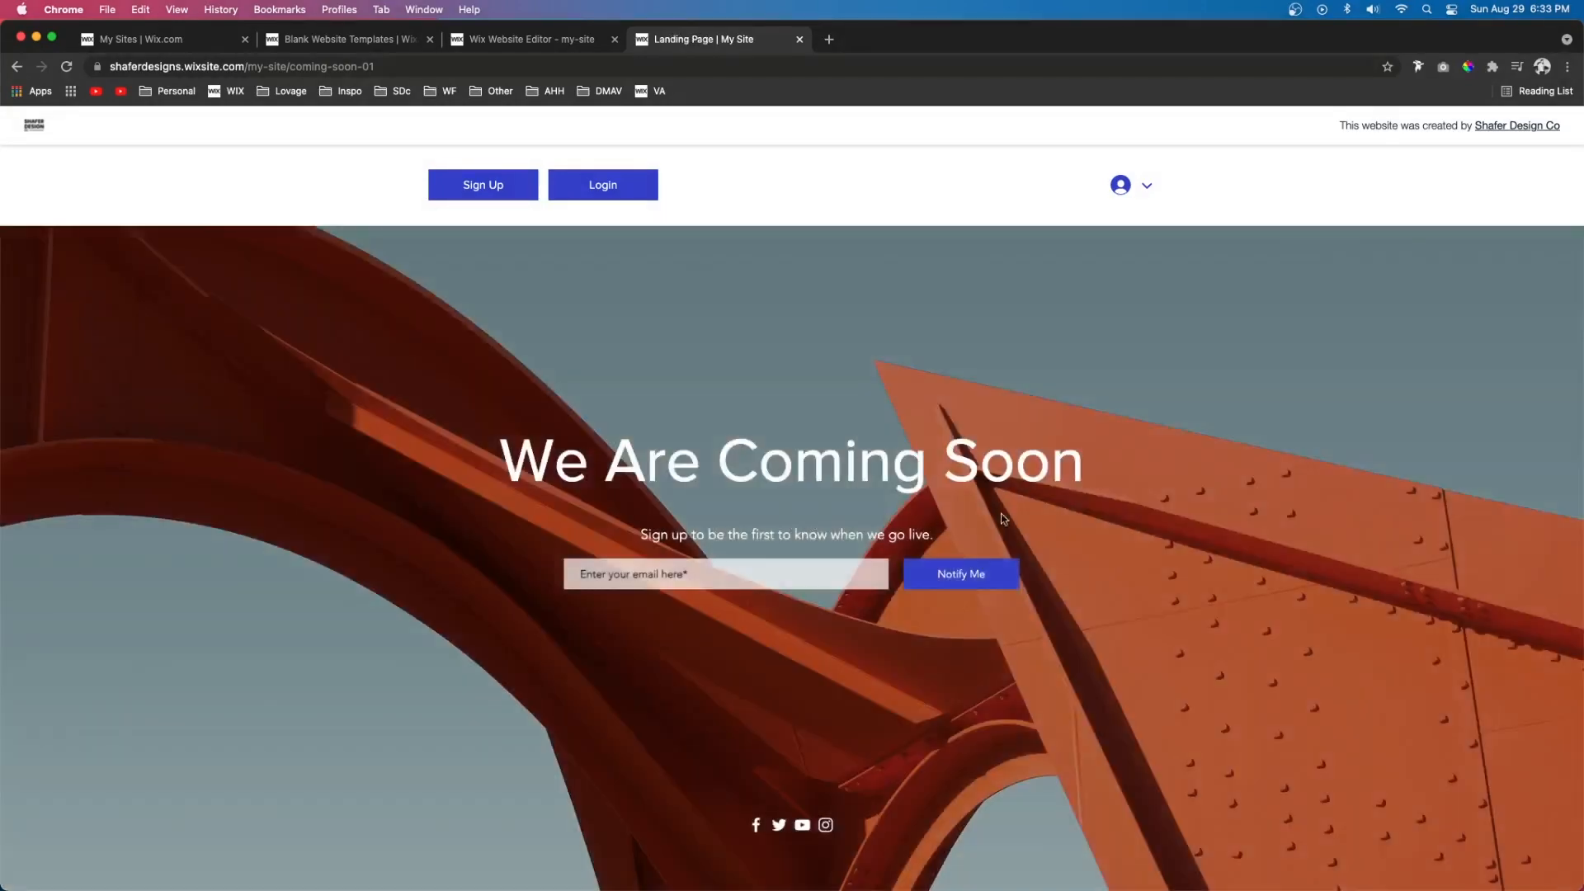
pyautogui.scroll(-3)
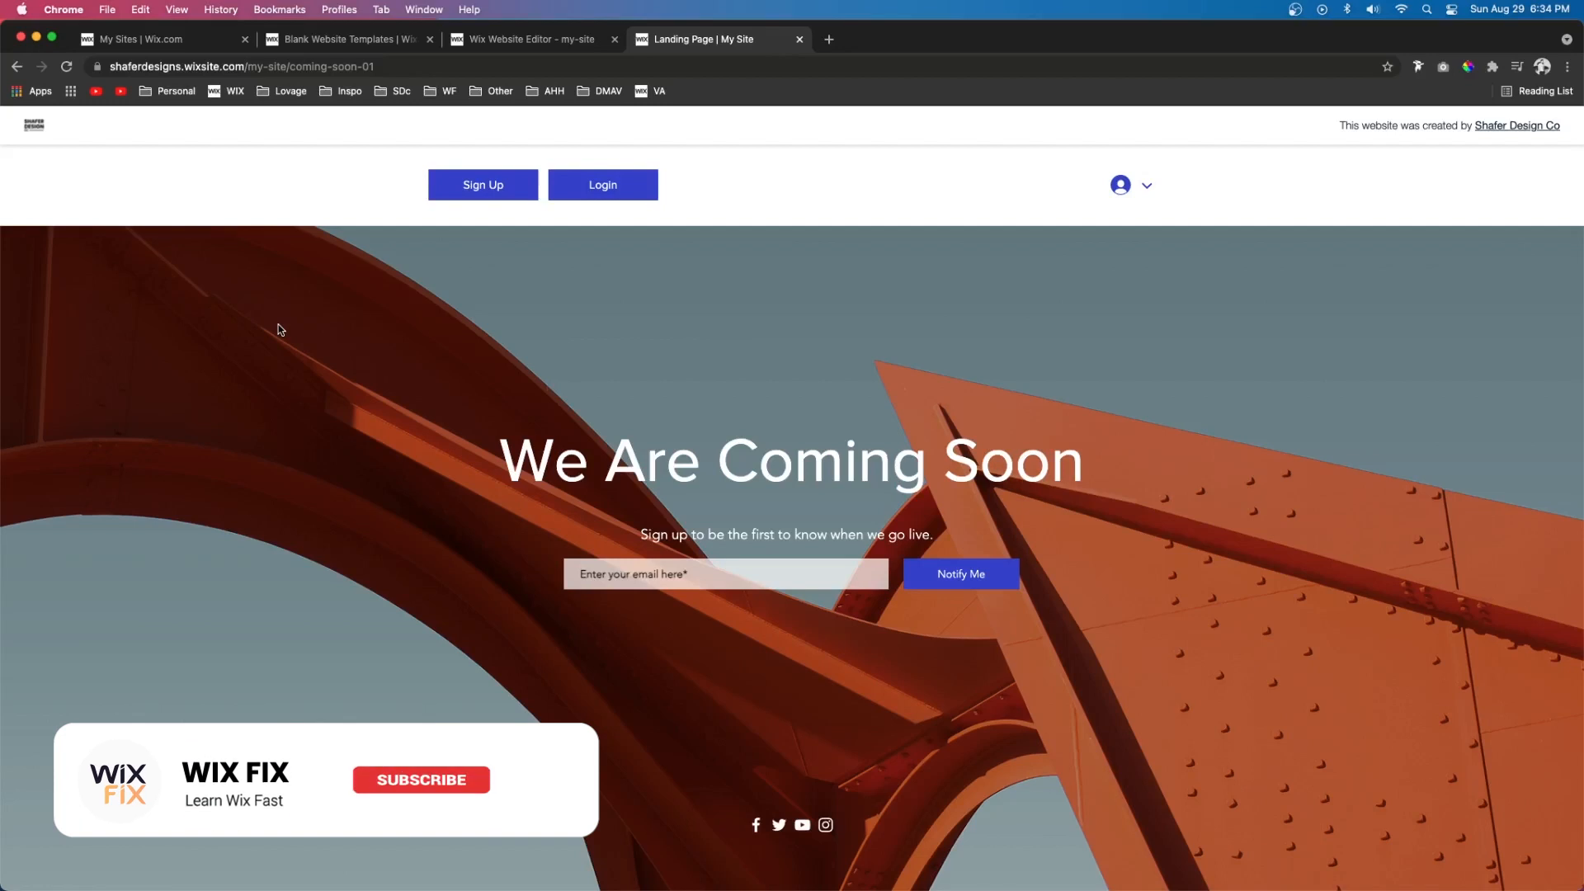
pyautogui.click(420, 778)
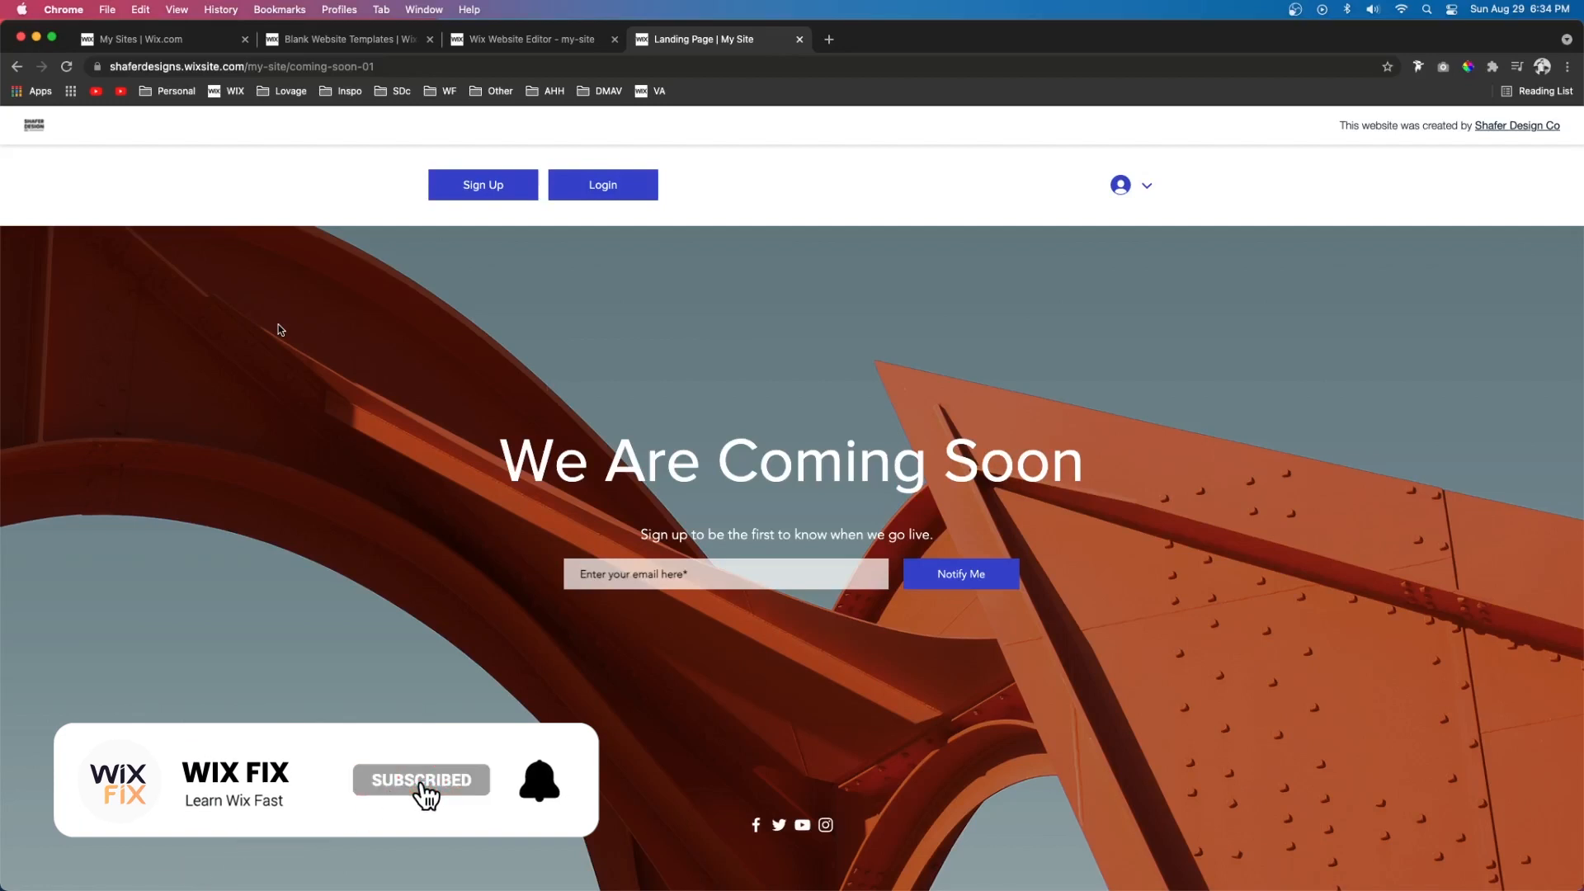
pyautogui.moveTo(544, 787)
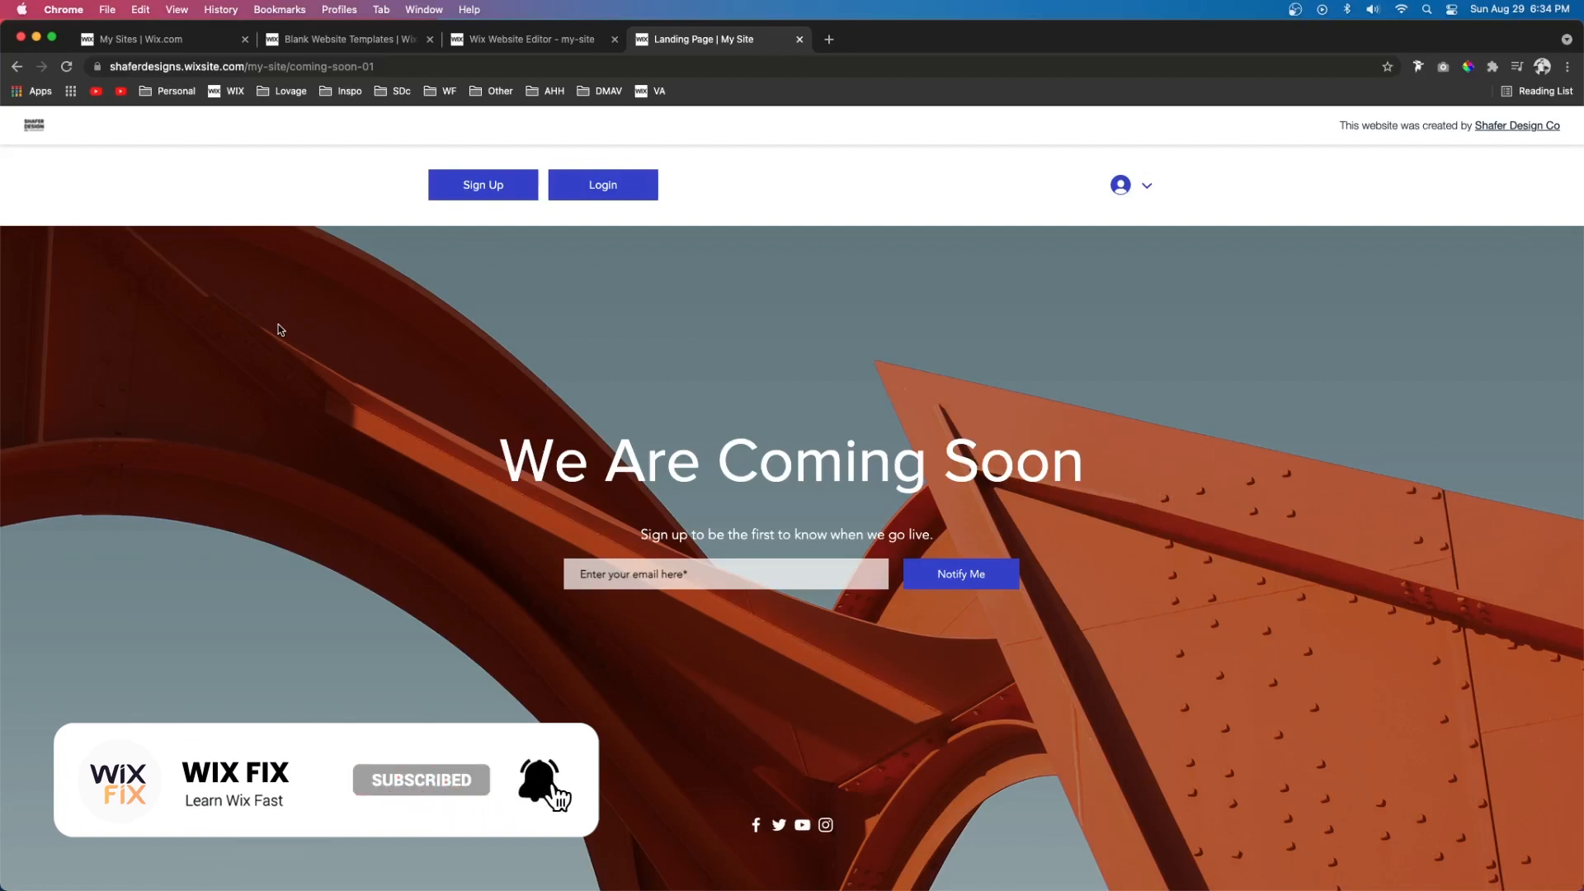